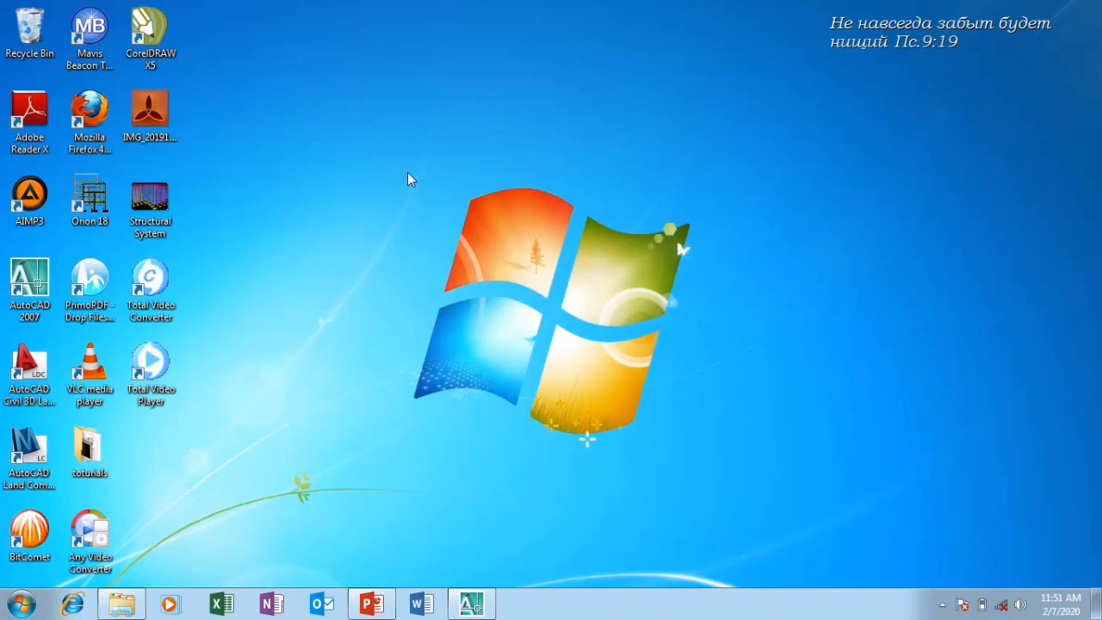
Launch Orion 18 from its desktop shortcut
click(90, 200)
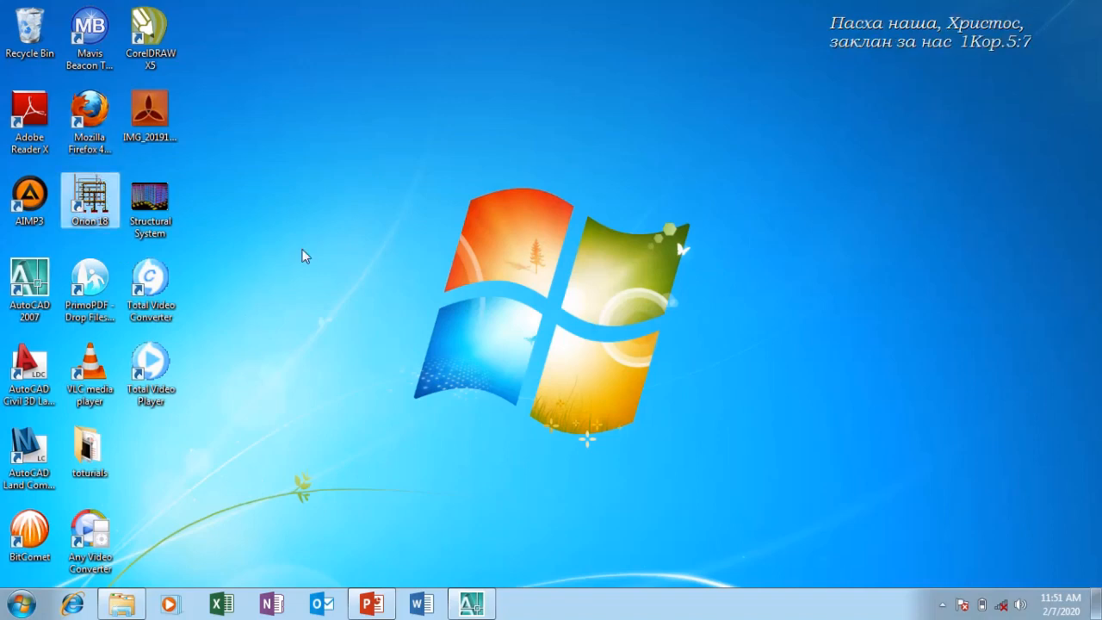
double_click(89, 195)
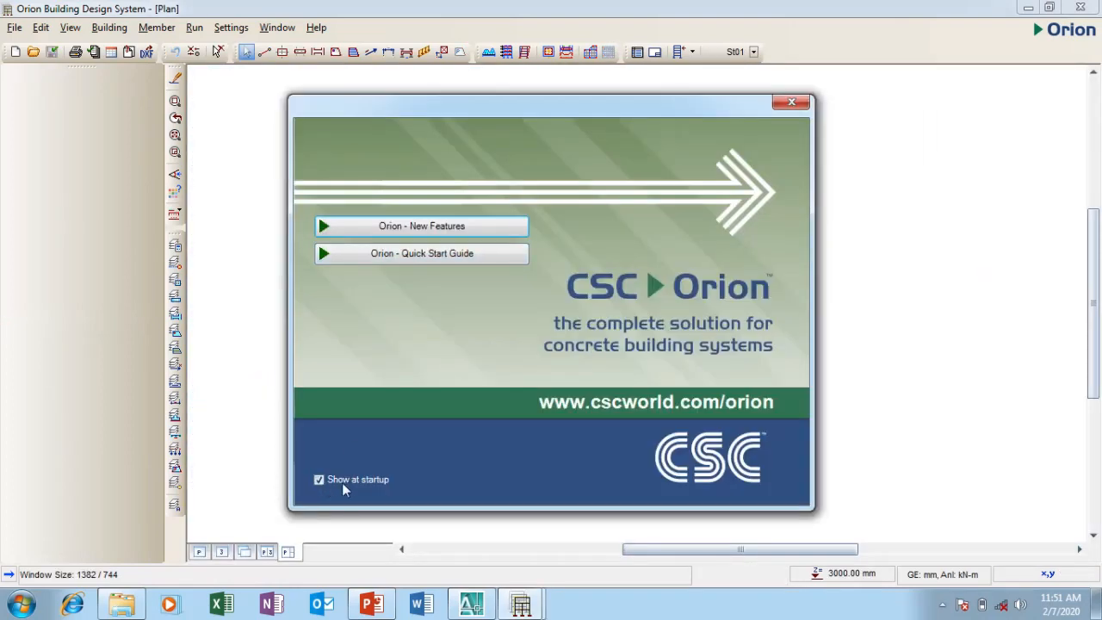
mouse_move(363, 489)
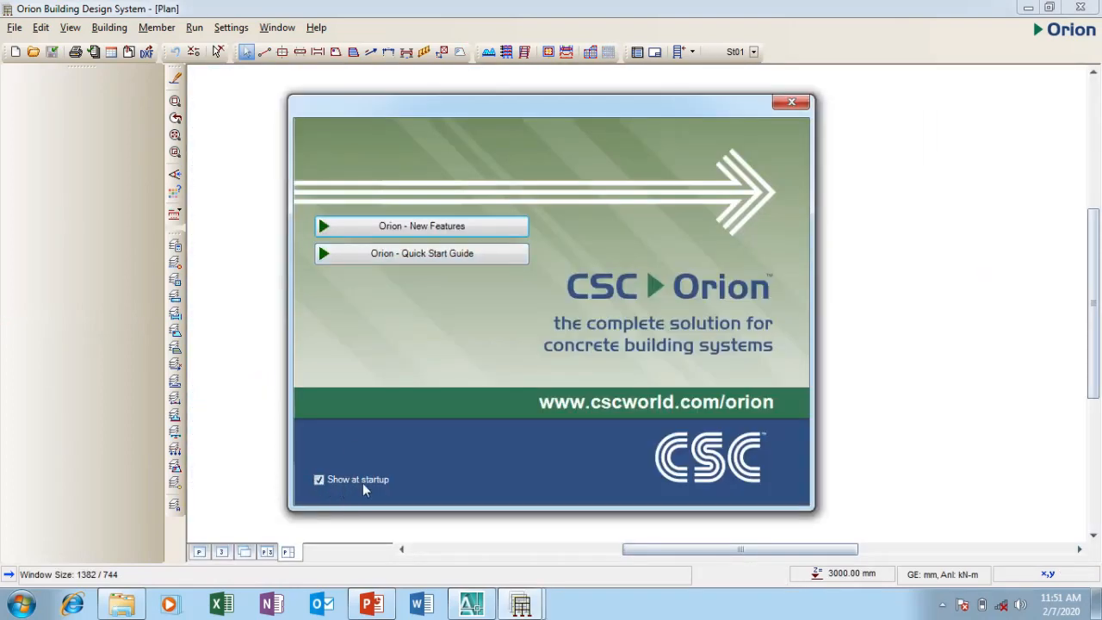
mouse_move(485, 226)
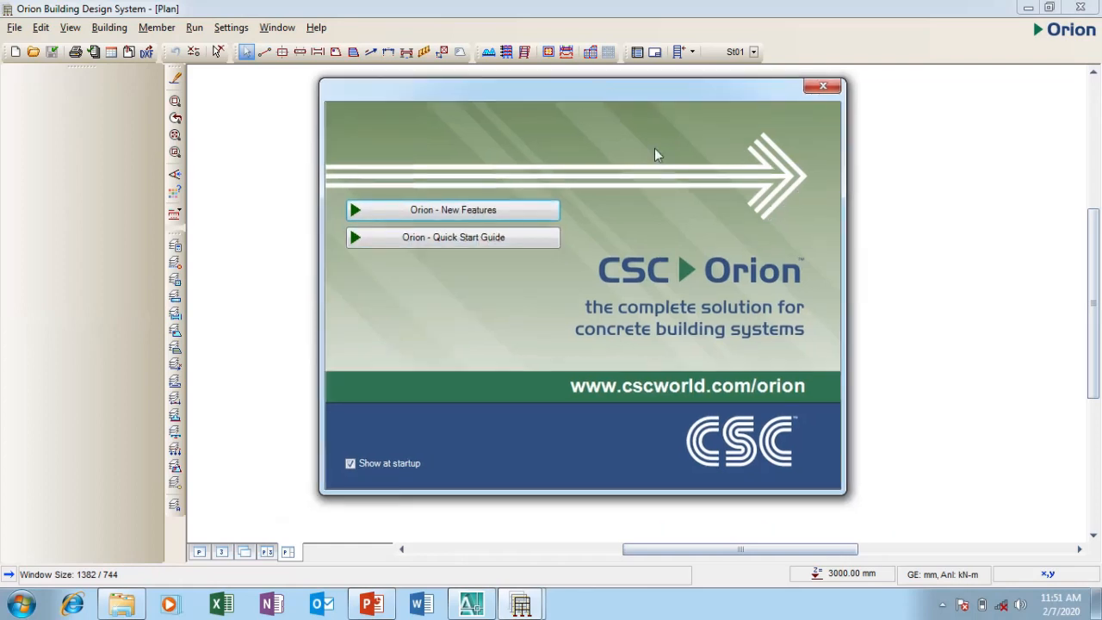
mouse_move(452, 237)
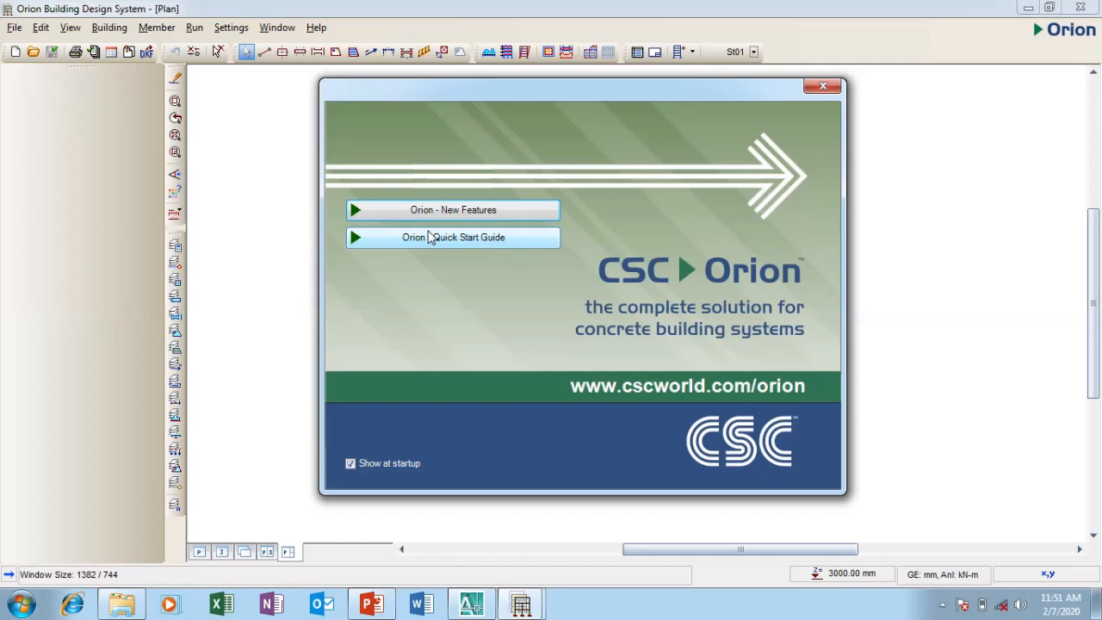
mouse_move(689, 203)
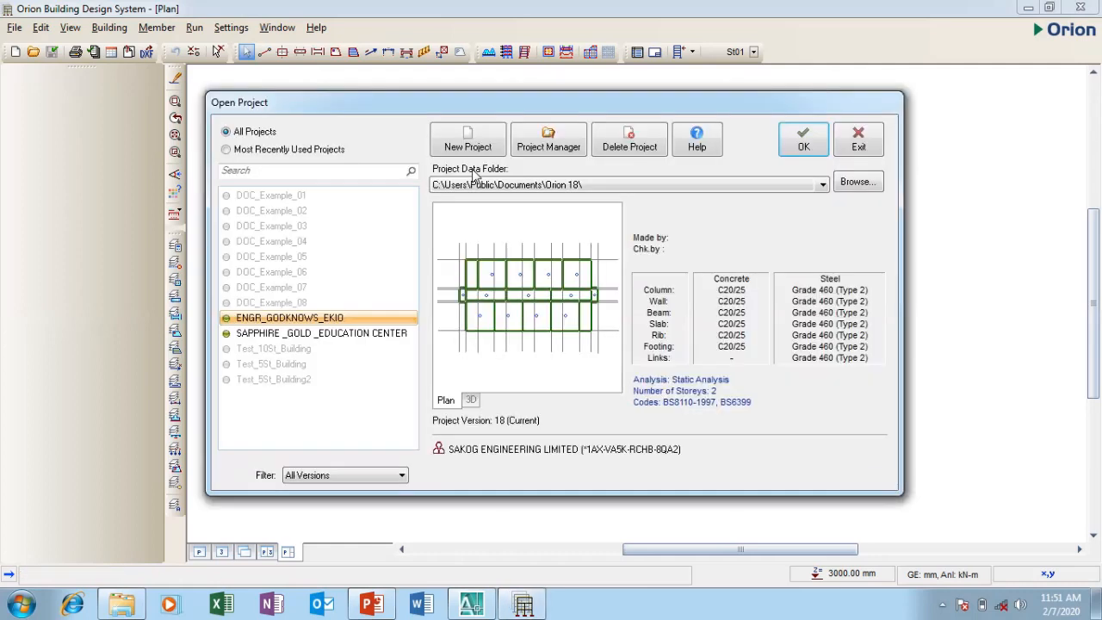
drag(554, 103, 602, 96)
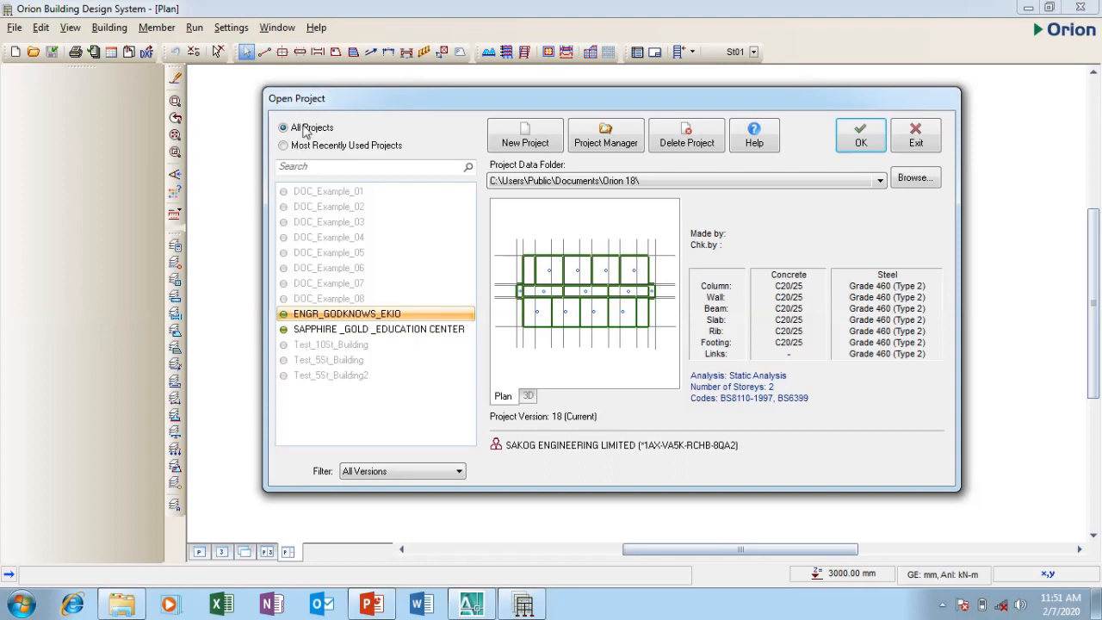
mouse_move(358, 334)
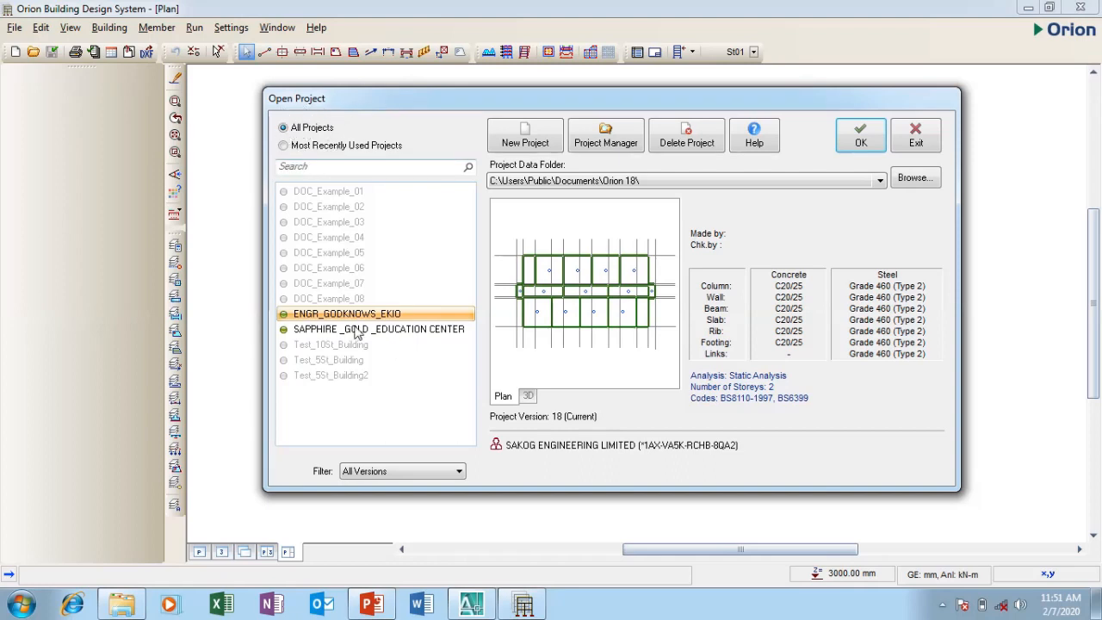
mouse_move(331, 344)
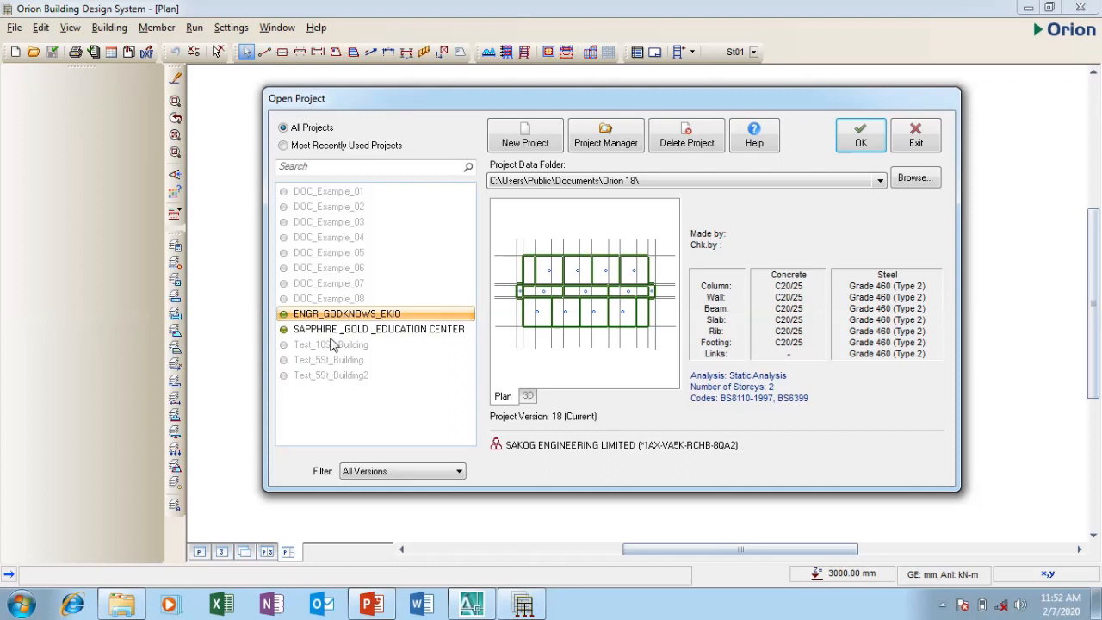
click(379, 329)
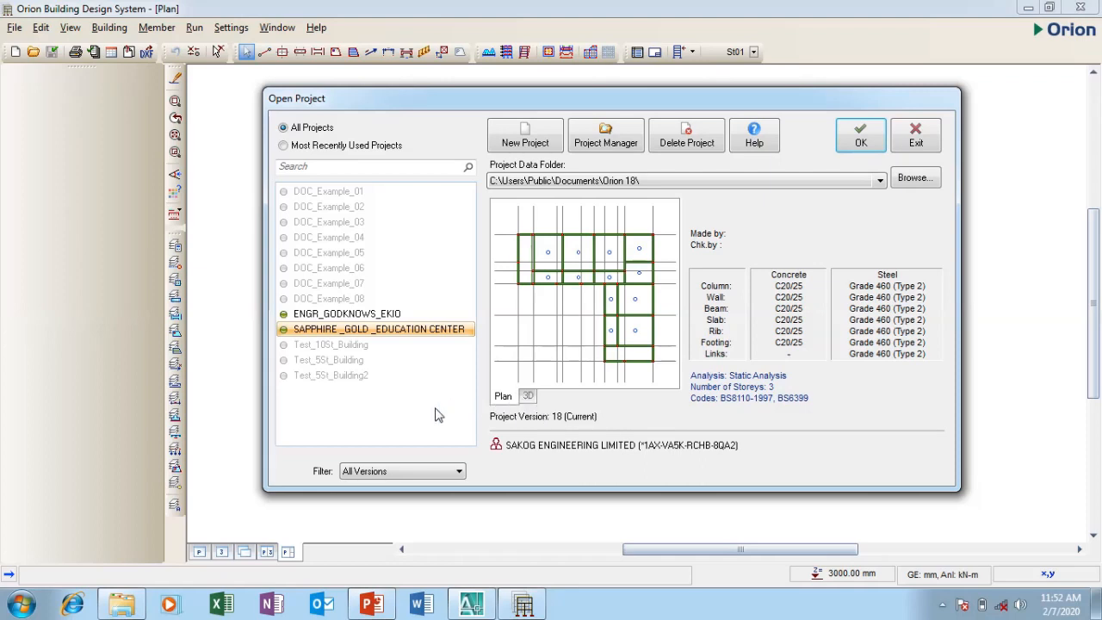
drag(392, 98, 393, 95)
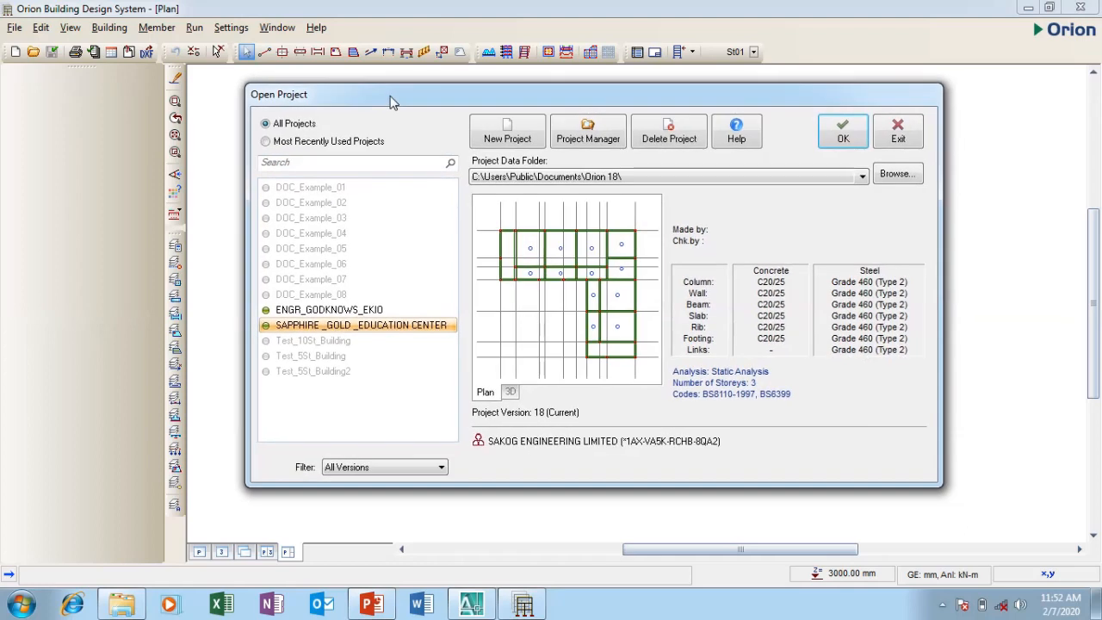
mouse_move(582, 300)
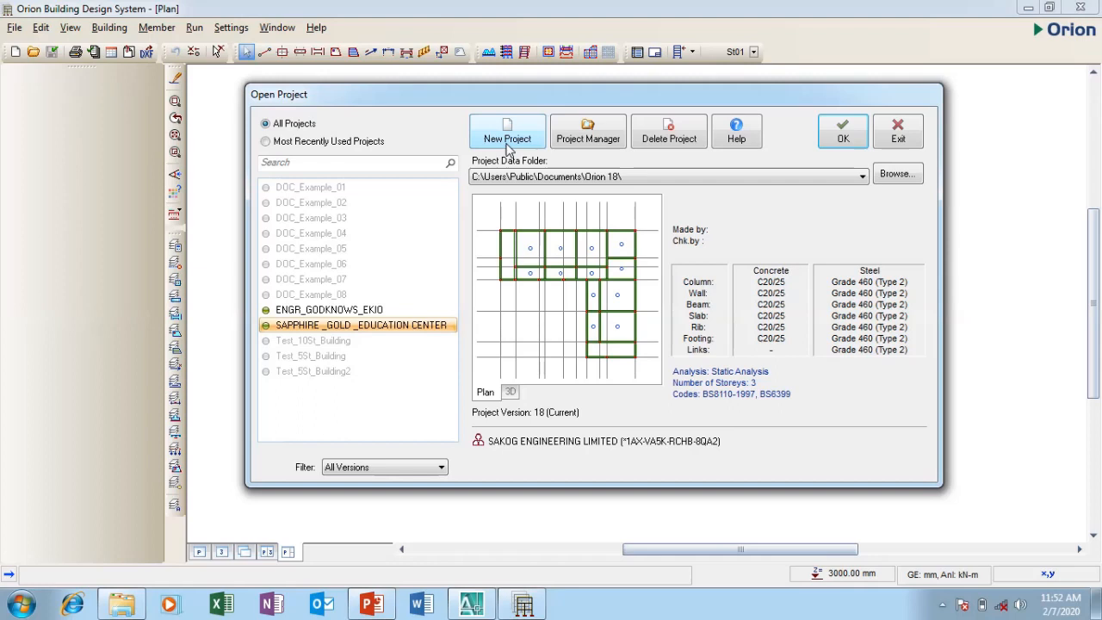
mouse_move(737, 131)
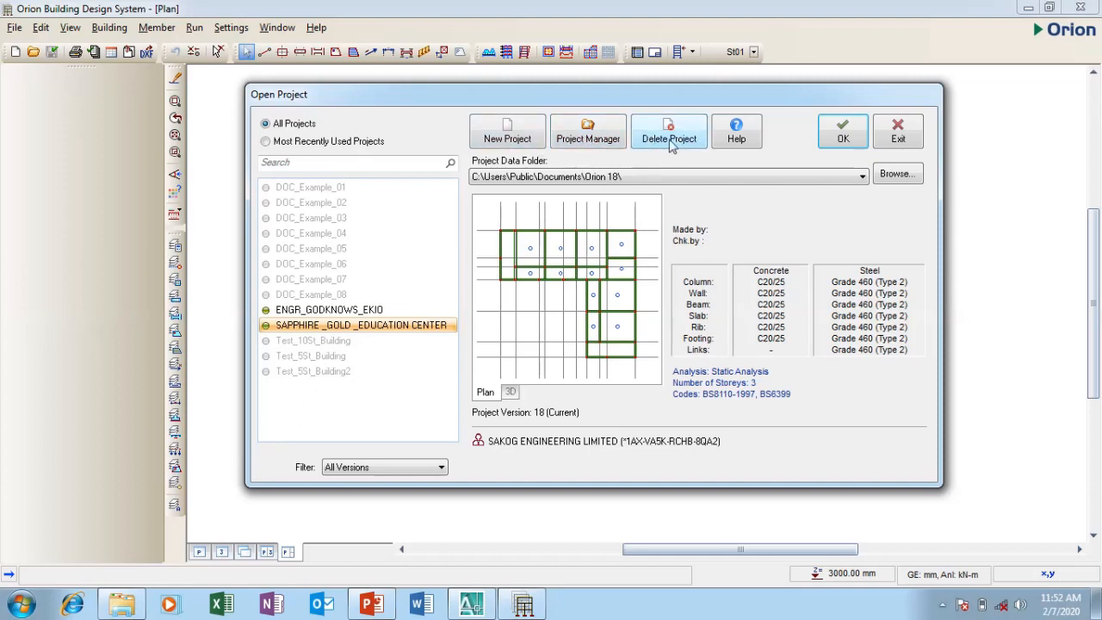
mouse_move(664, 171)
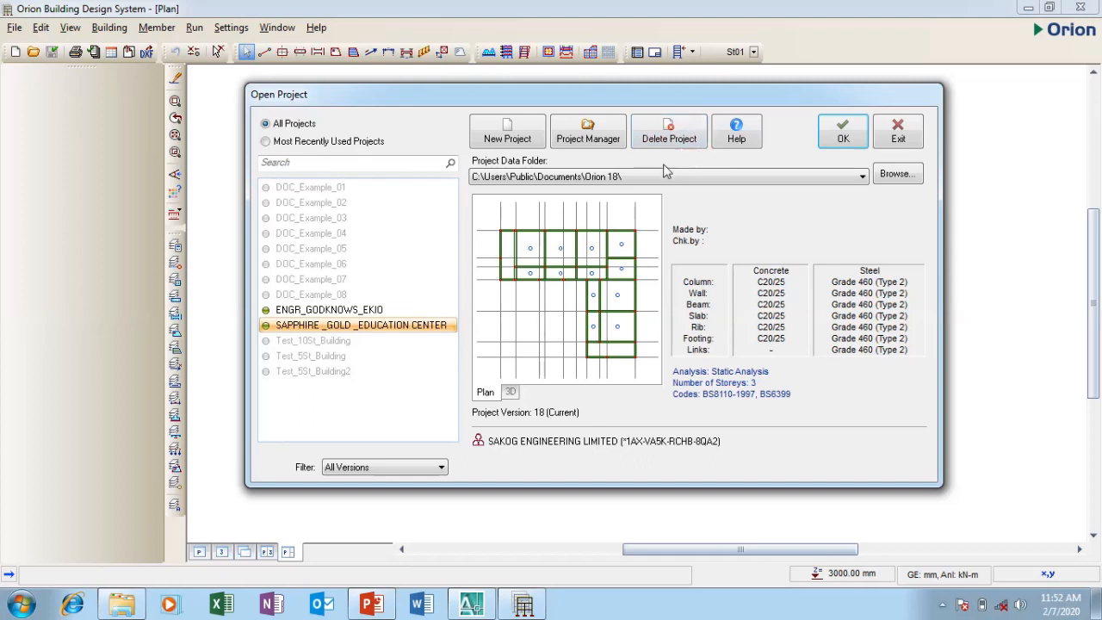
mouse_move(616, 200)
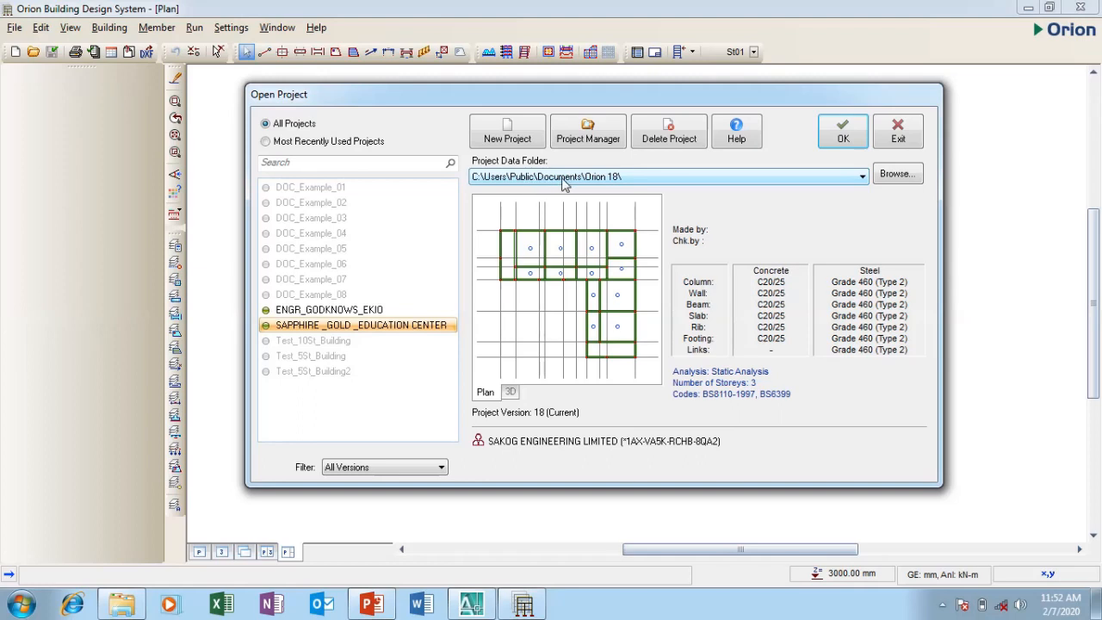
mouse_move(523, 186)
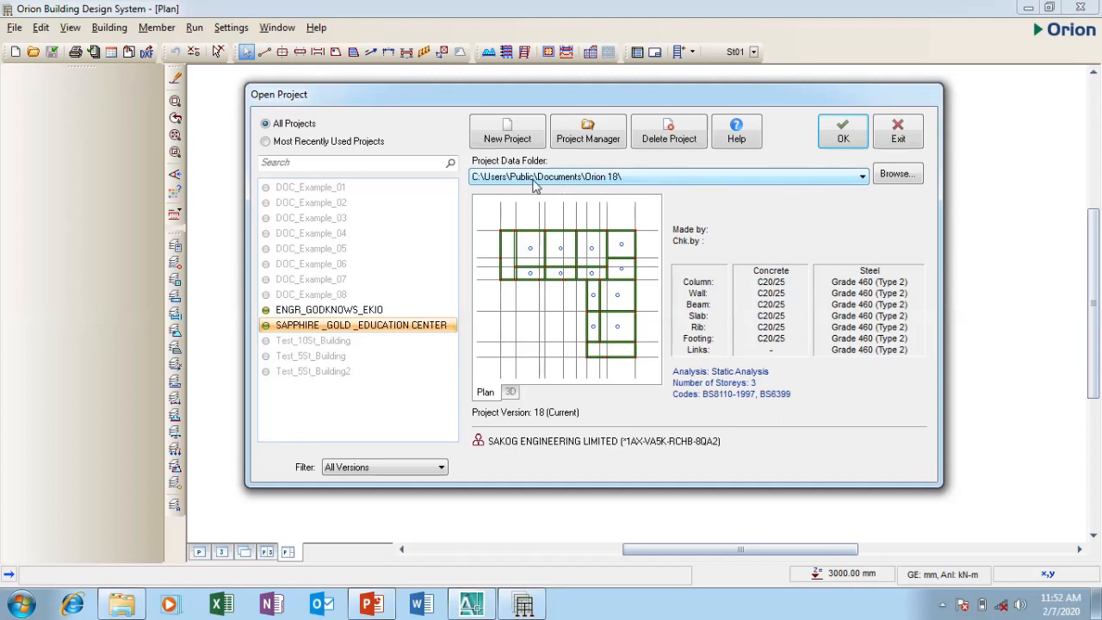
mouse_move(502, 185)
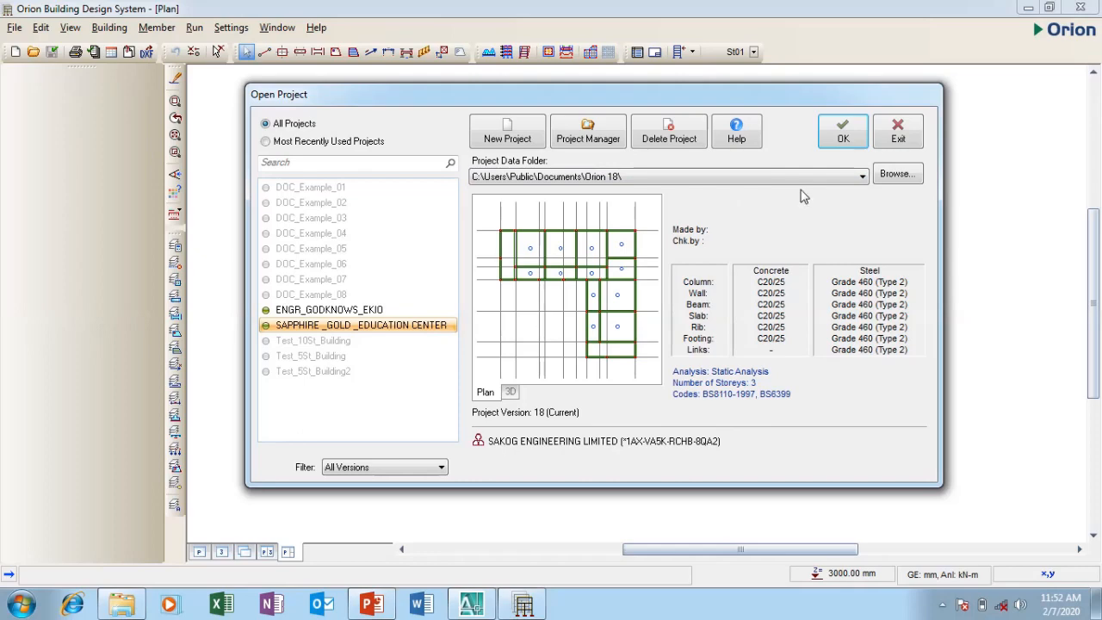
click(897, 172)
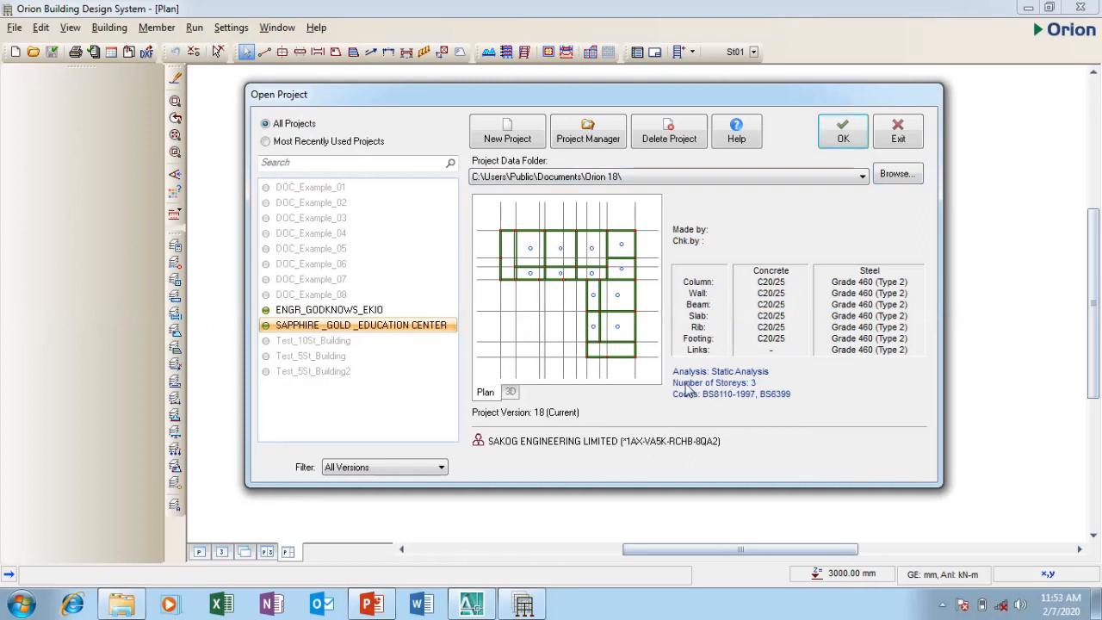
mouse_move(695, 397)
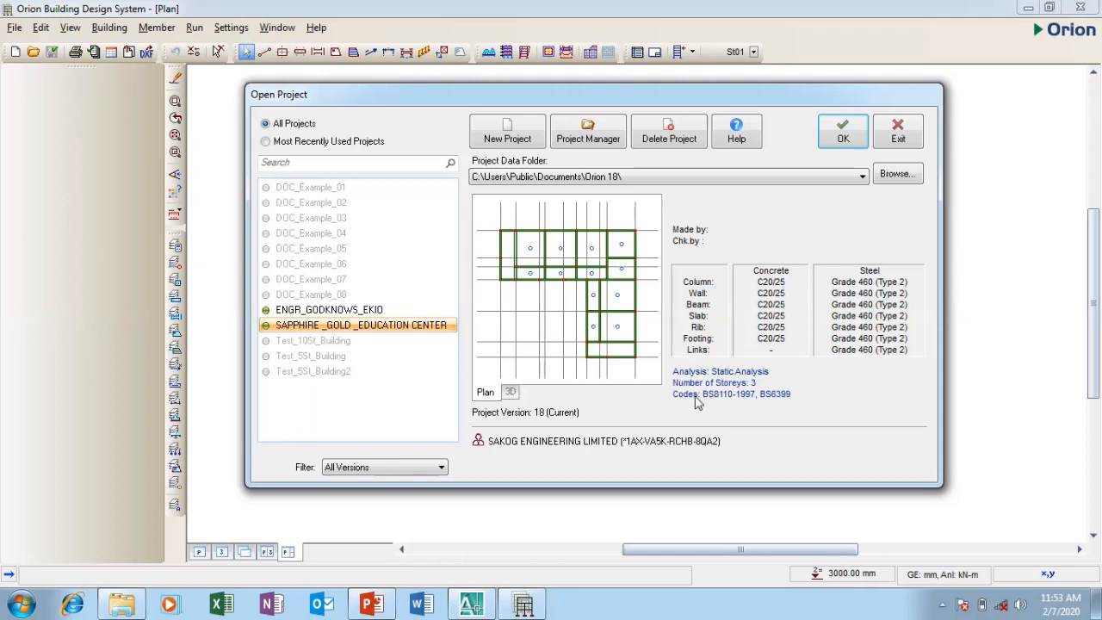
mouse_move(747, 405)
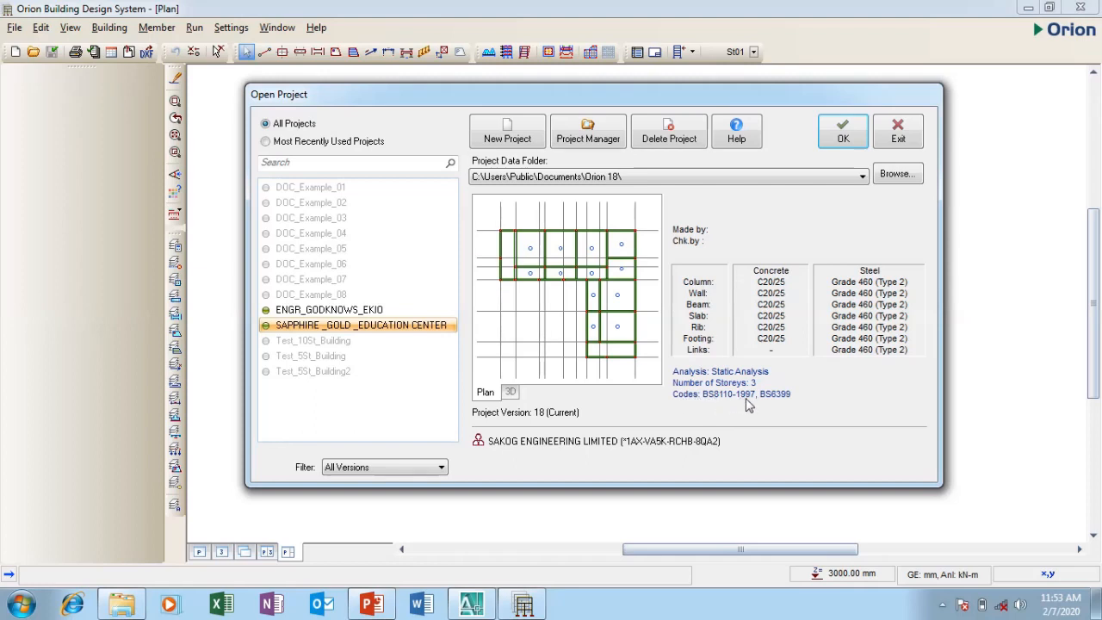
mouse_move(713, 394)
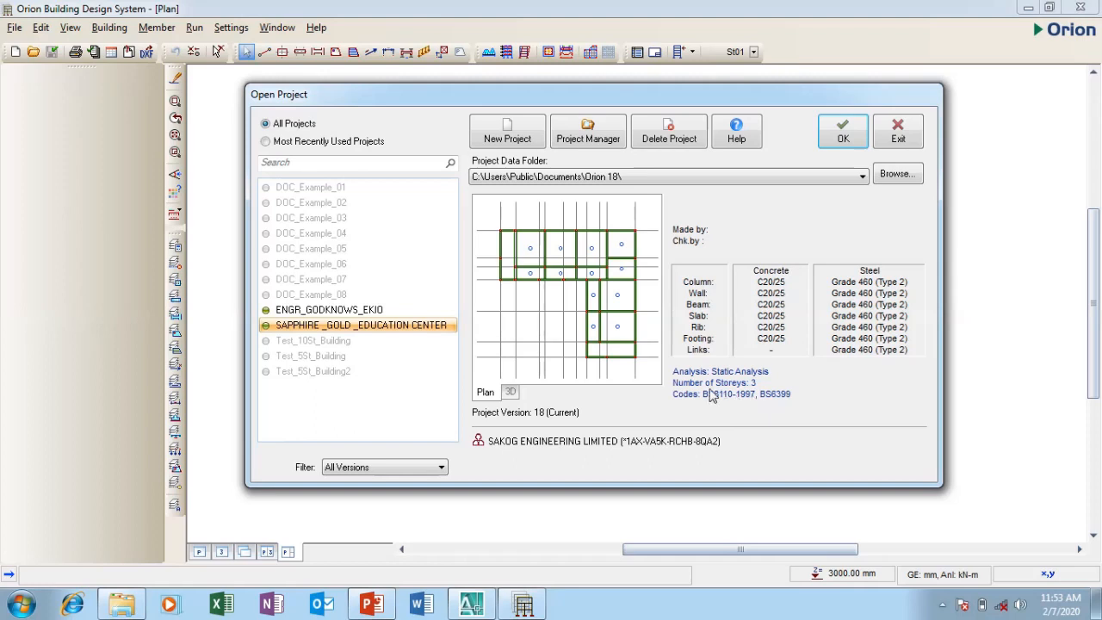
mouse_move(404, 331)
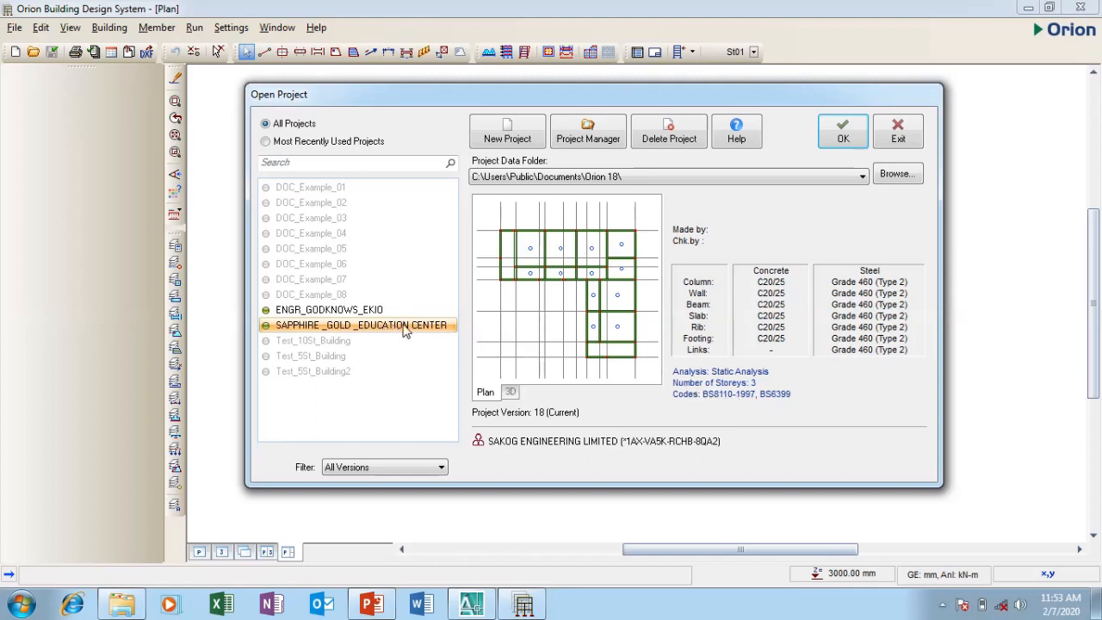
mouse_move(723, 385)
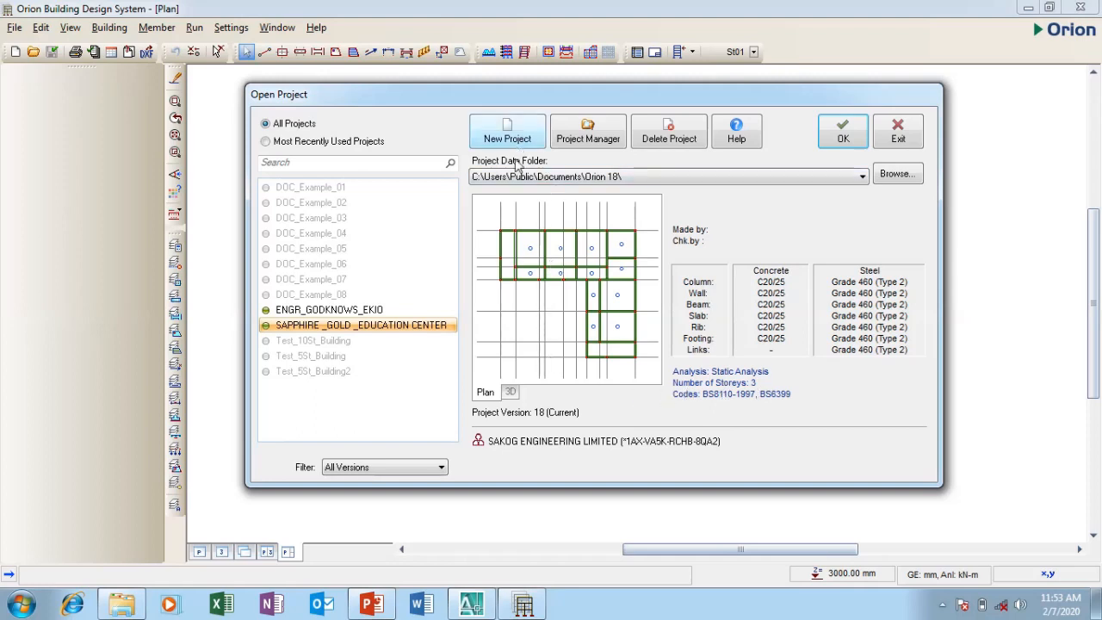
Start a new project and enter its project code MR_FELIX_SA, correcting a stray letter
click(506, 131)
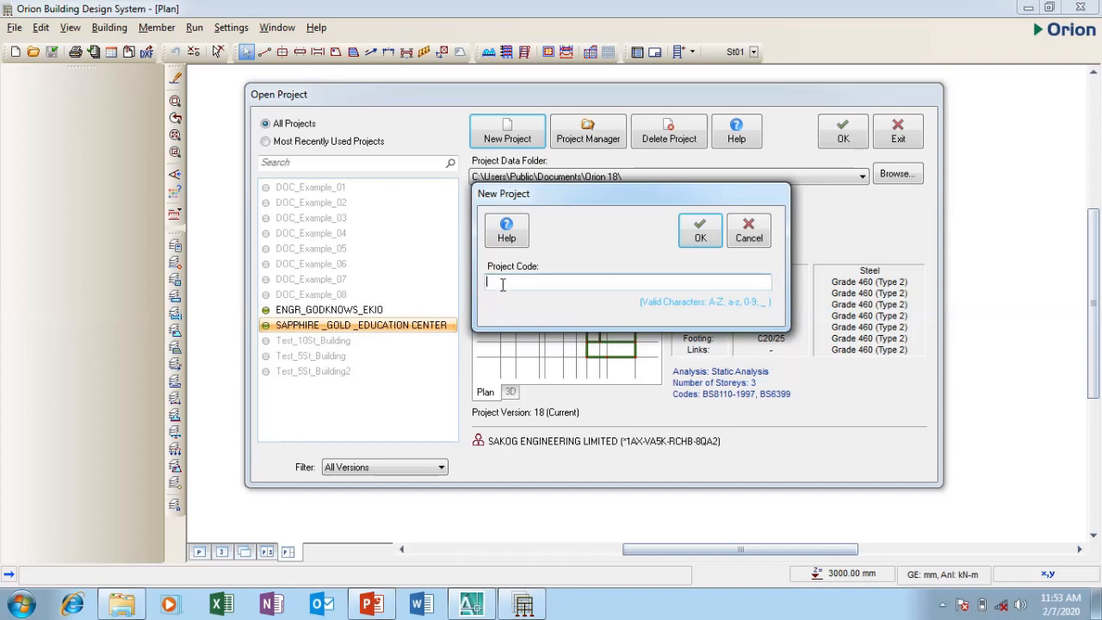
mouse_move(566, 303)
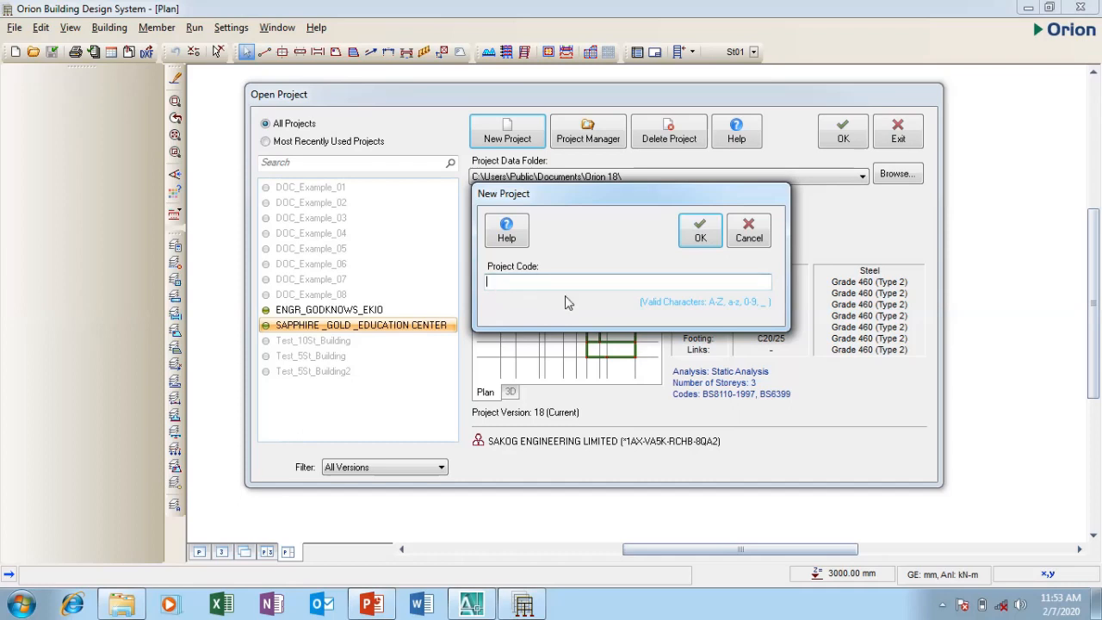
mouse_move(761, 311)
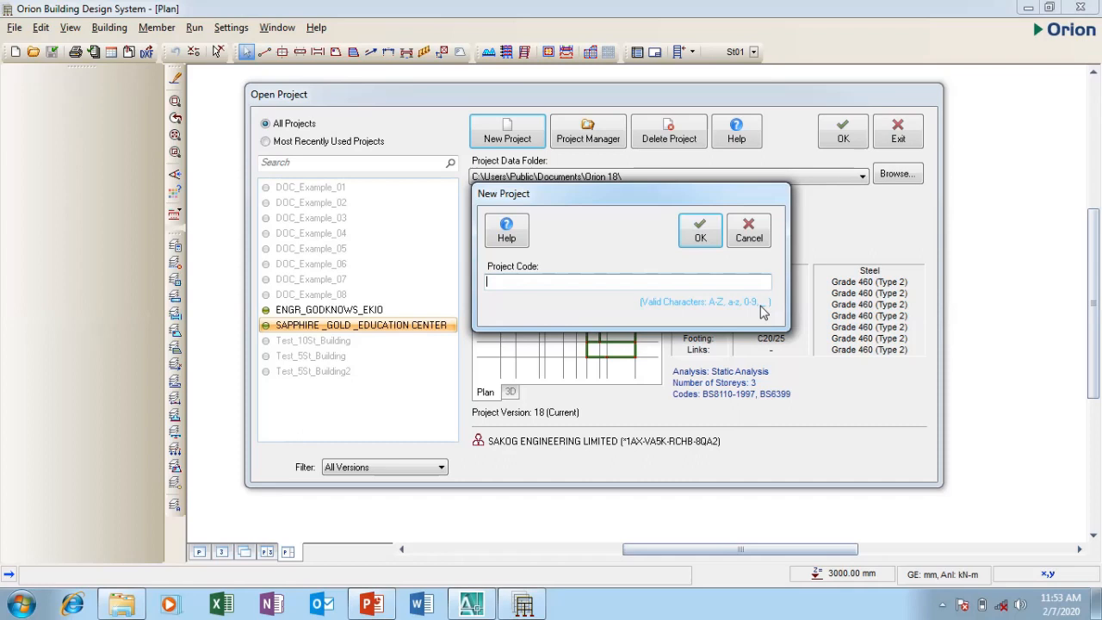
click(626, 282)
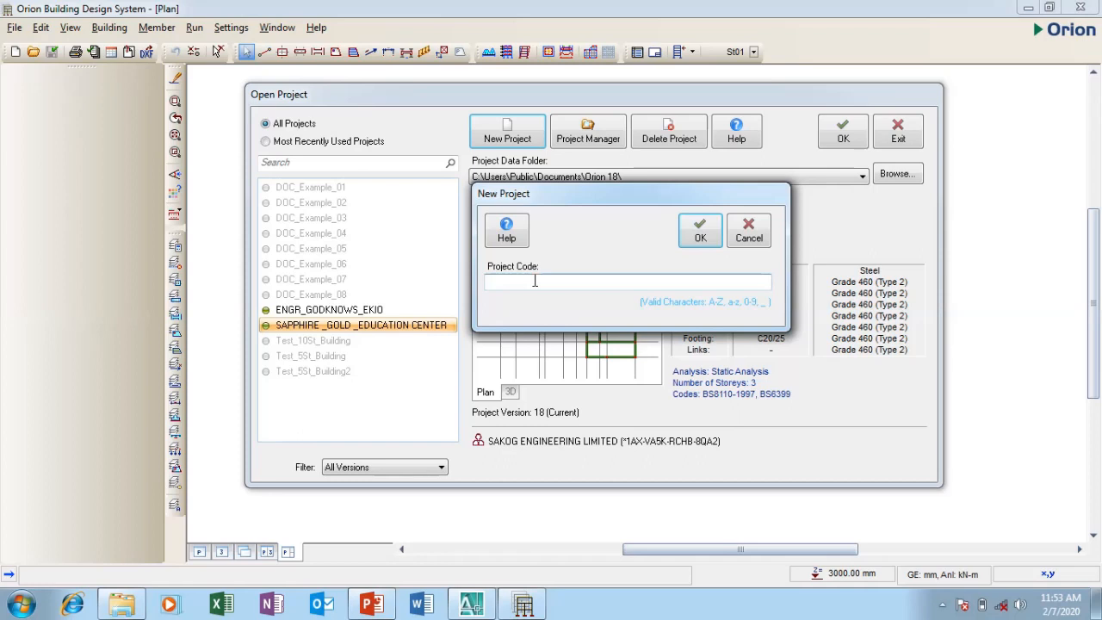
text(MR_)
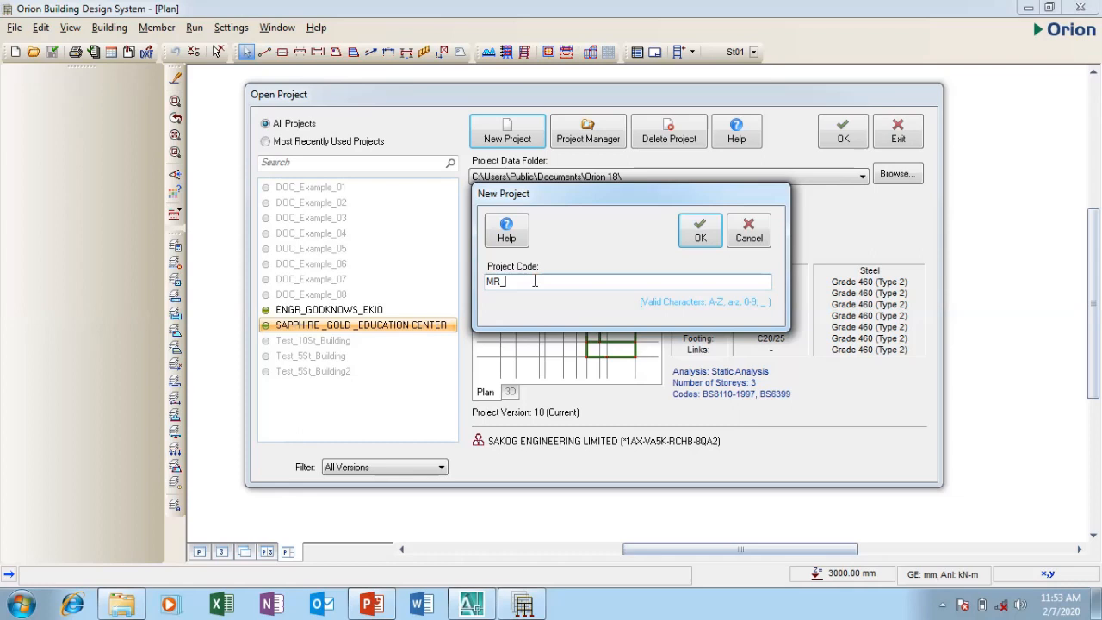
text(FELI)
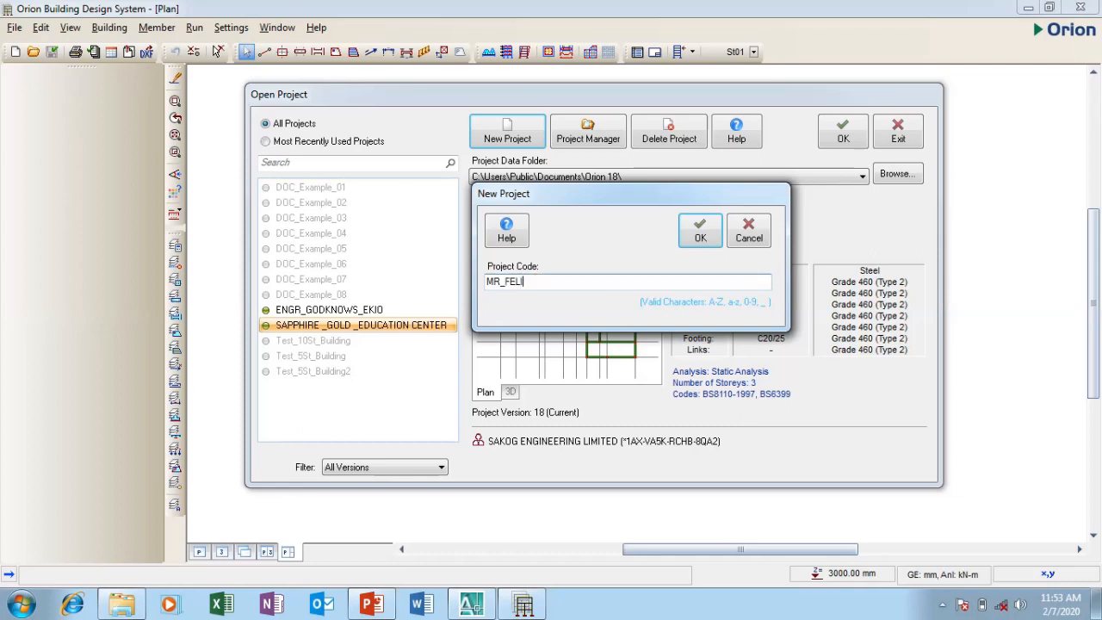
text(XS)
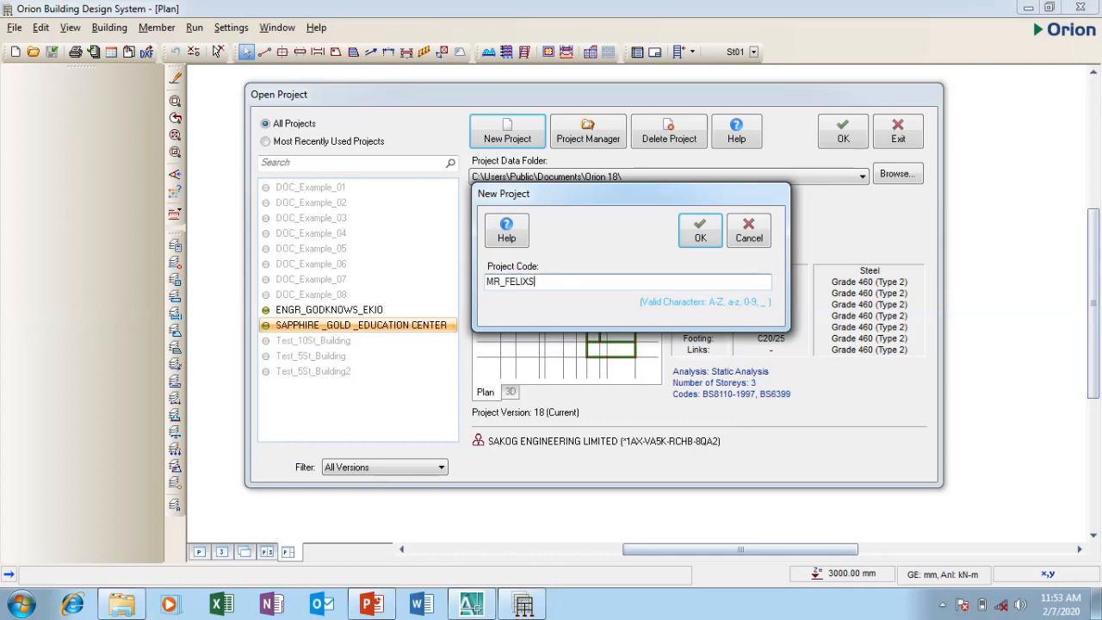
key(Backspace)
text(_)
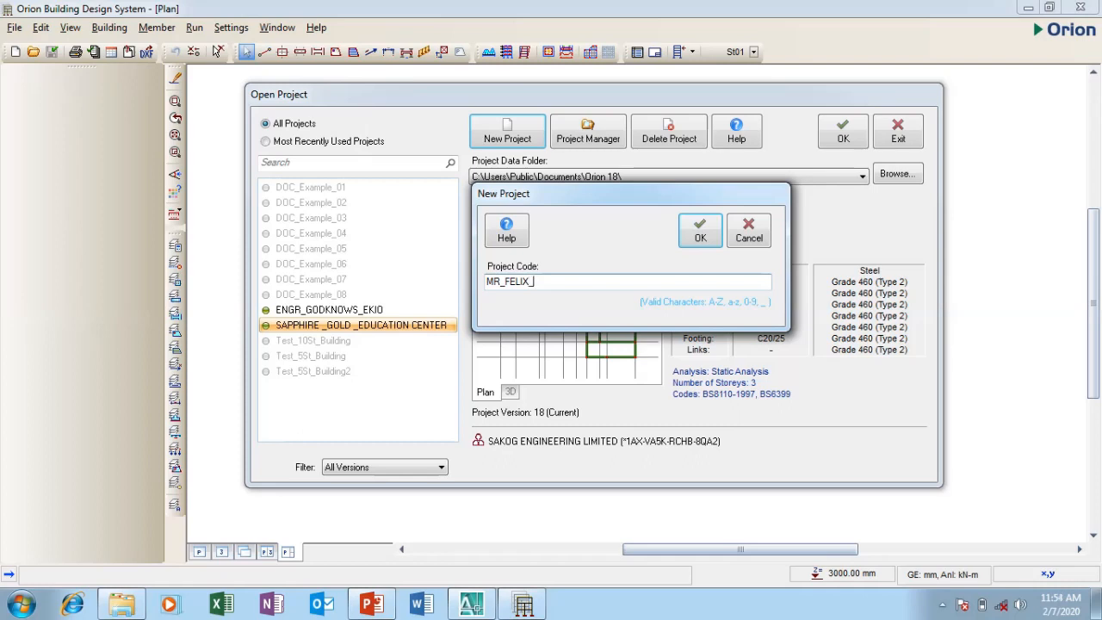
text(SA)
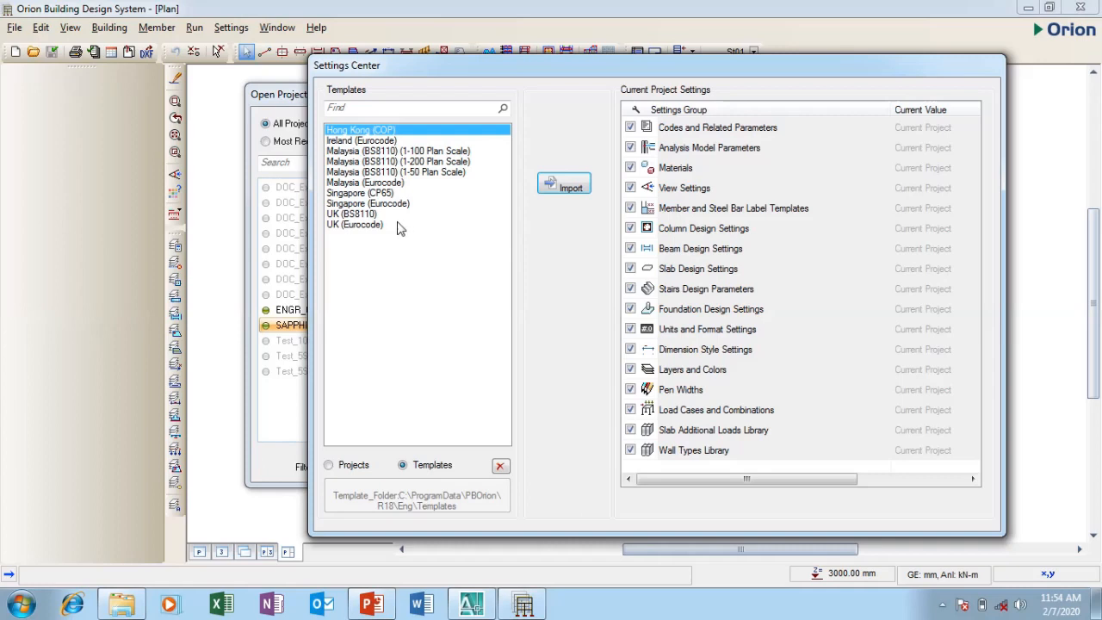
Choose the UK (BS8110) regional settings template for the project
click(351, 214)
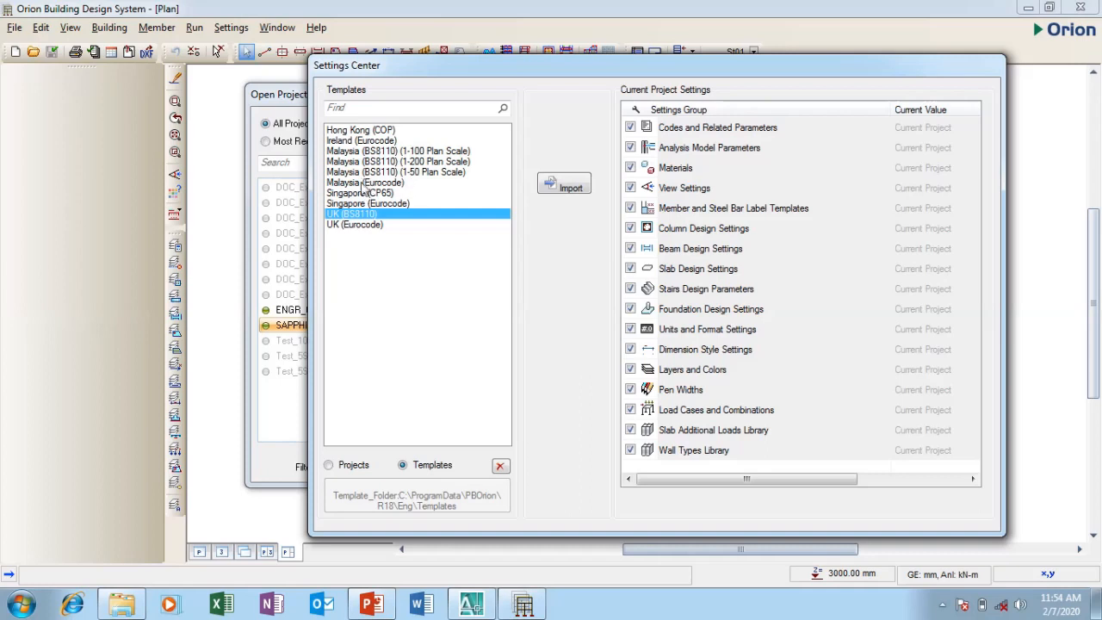
mouse_move(375, 240)
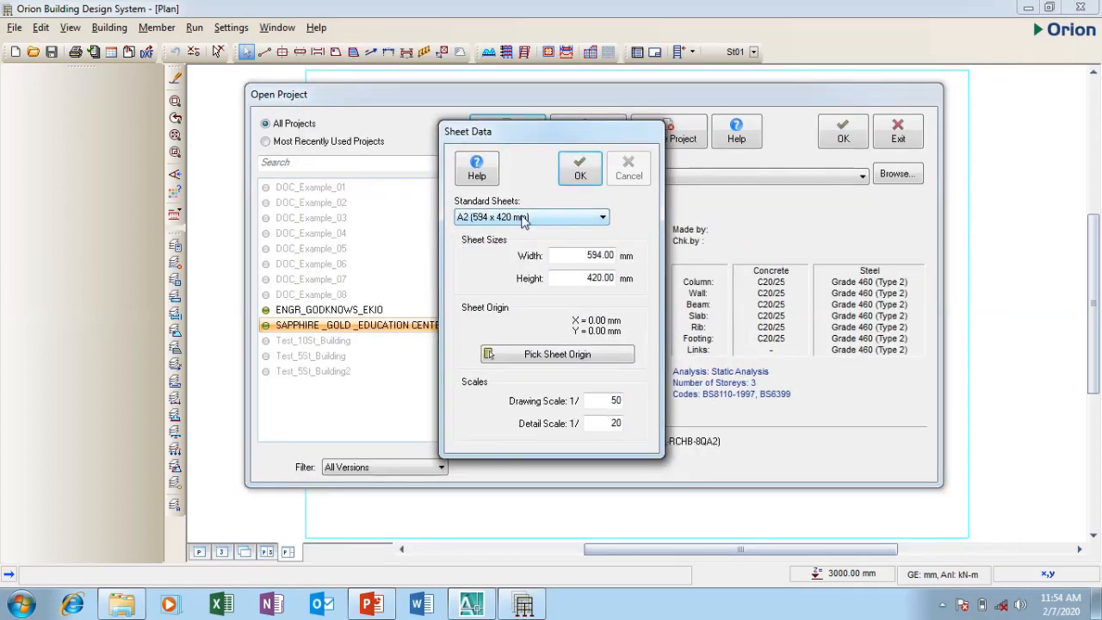
Select the A1 standard sheet, set the detail scale to 50 and open the new project
click(603, 217)
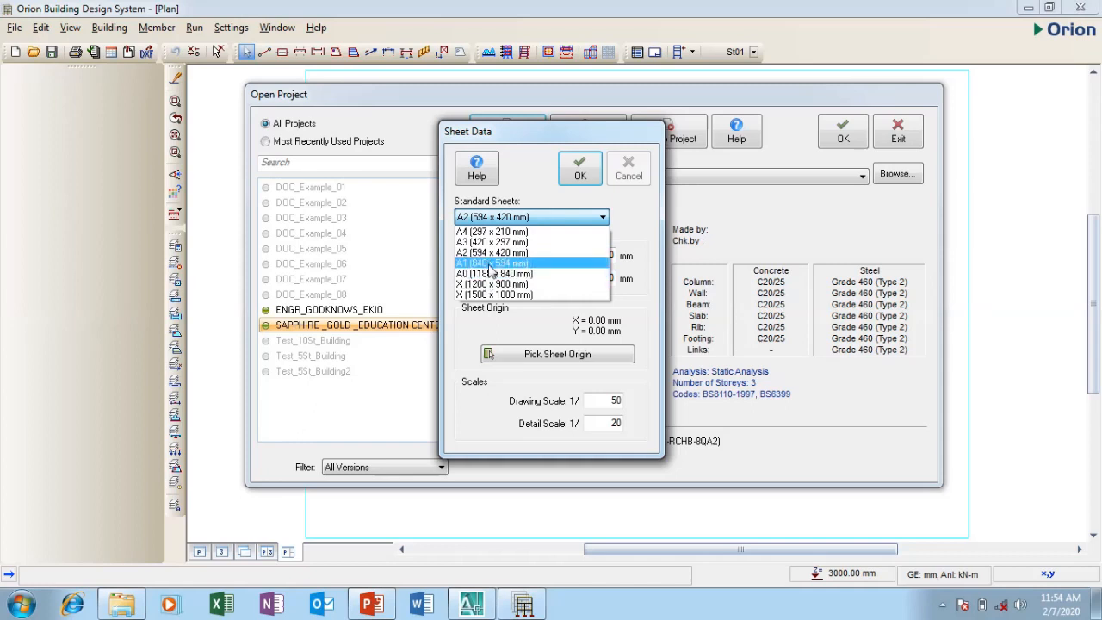
click(492, 262)
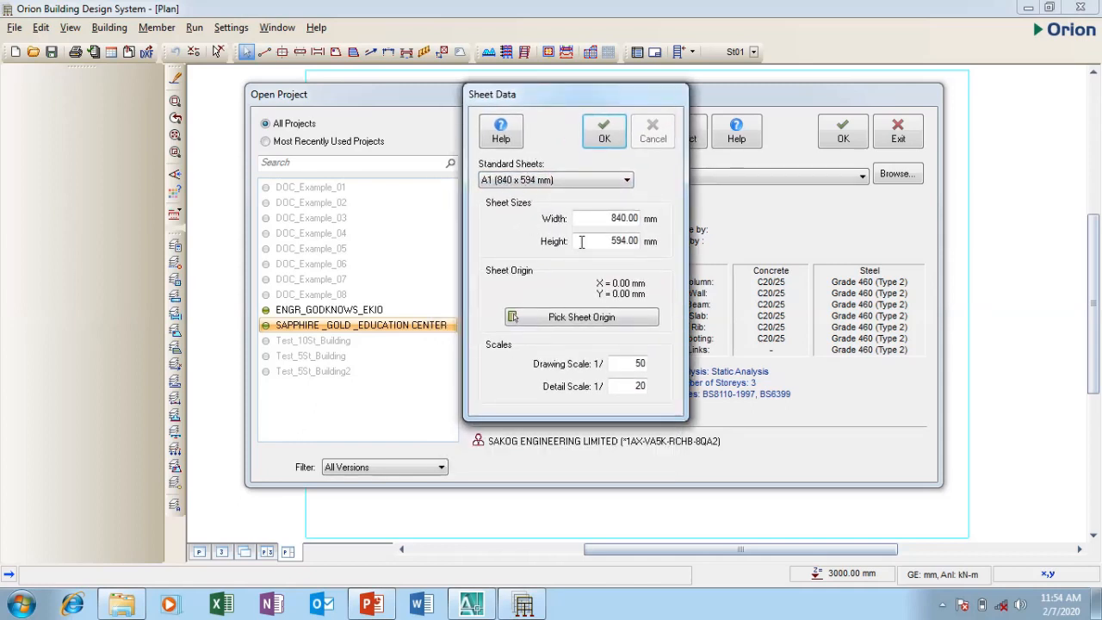
mouse_move(495, 354)
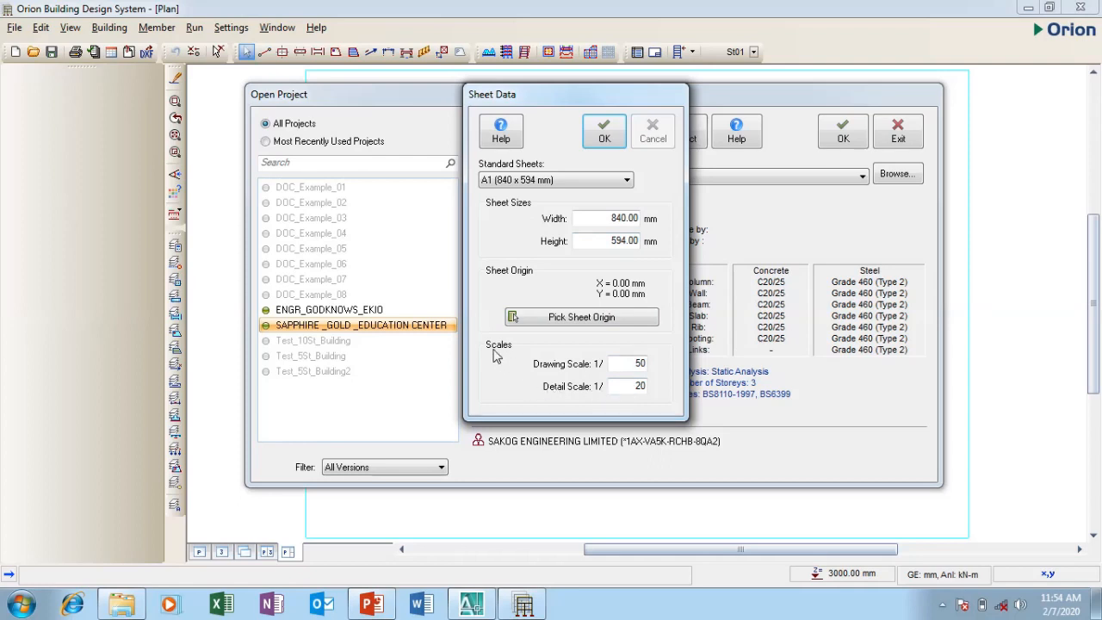
mouse_move(606, 375)
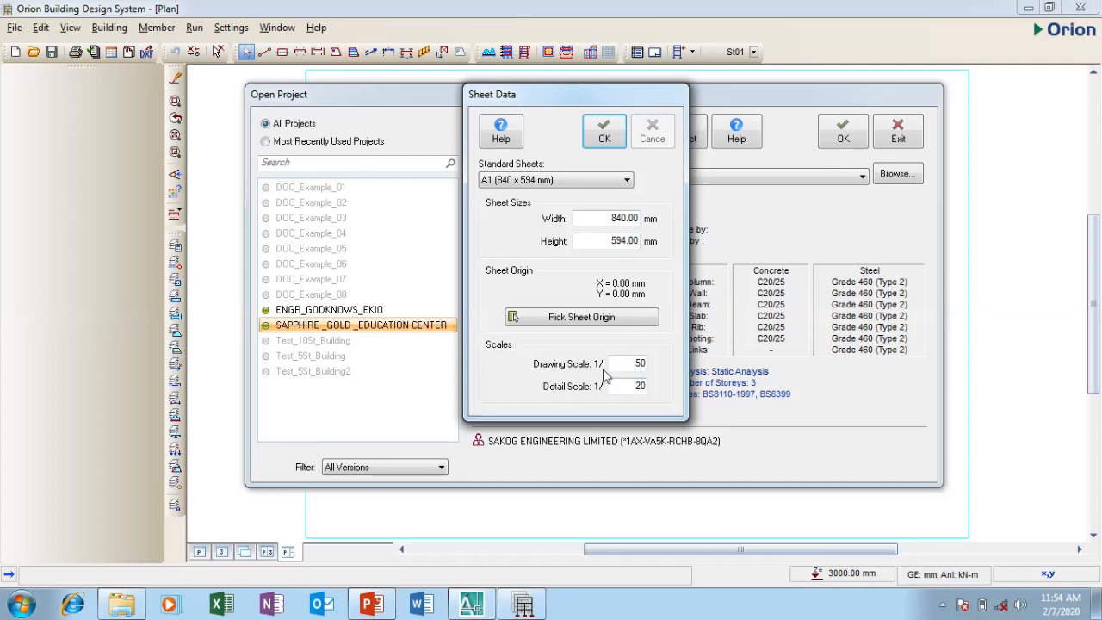
mouse_move(584, 389)
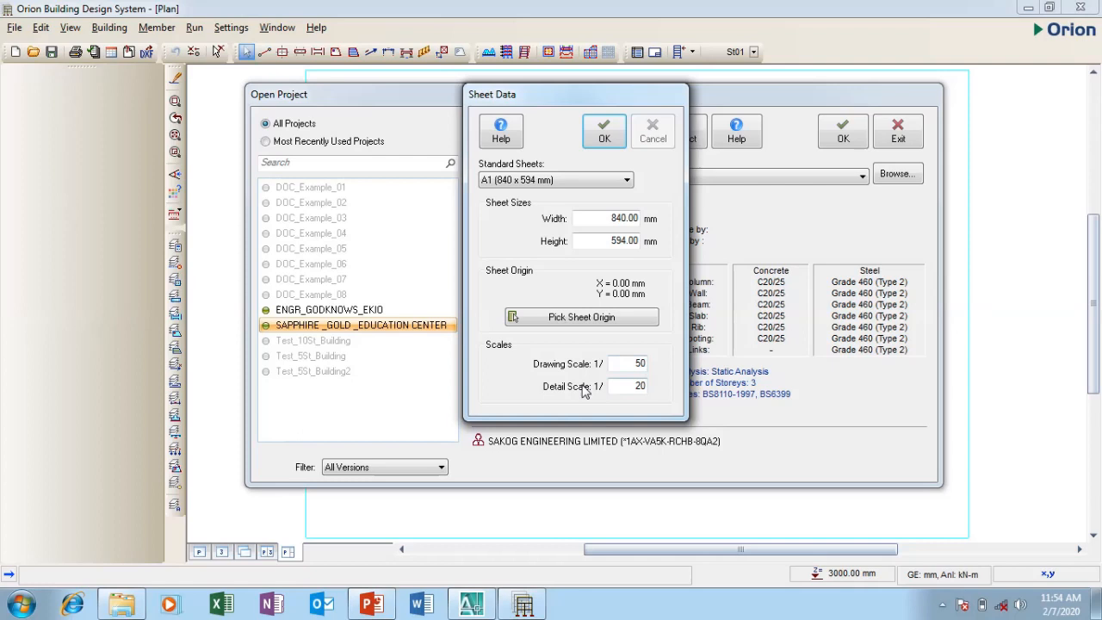
mouse_move(651, 400)
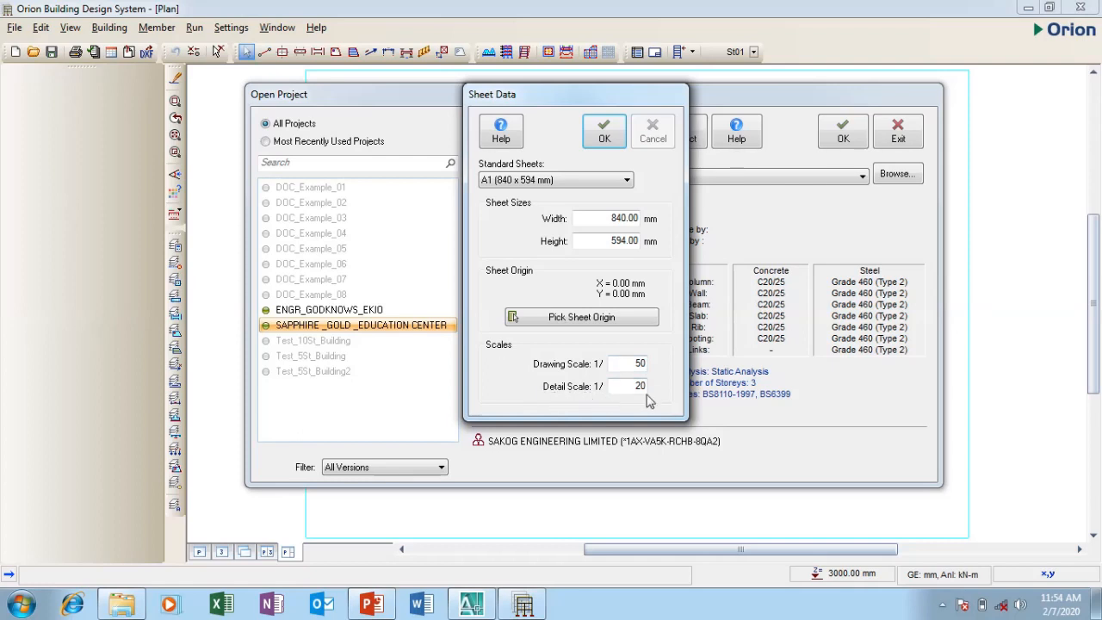
click(627, 385)
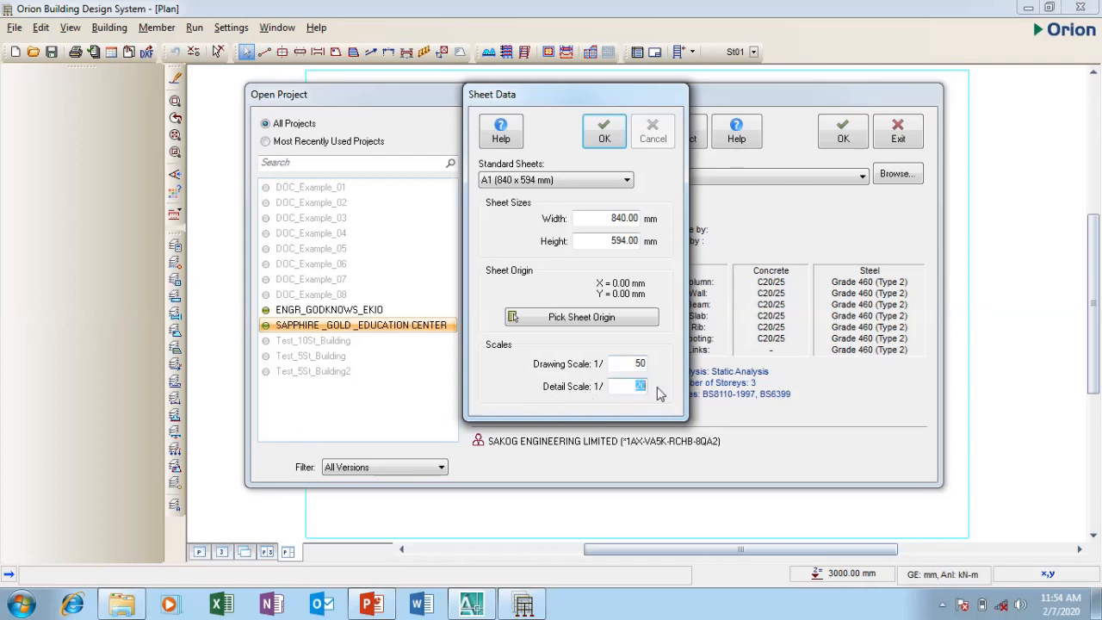
text(50)
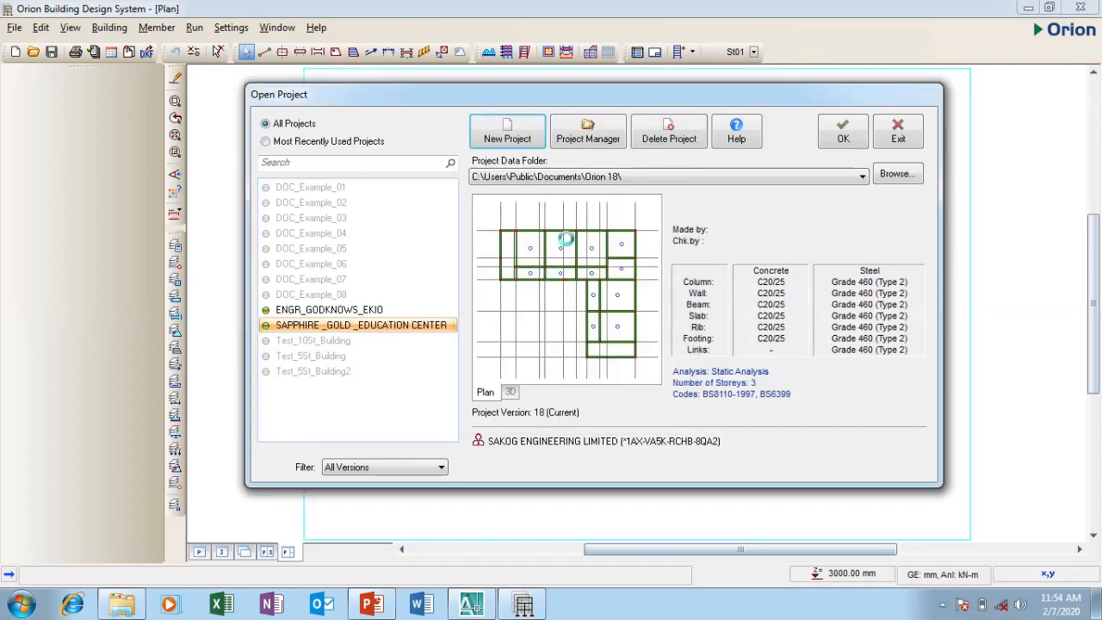
click(841, 131)
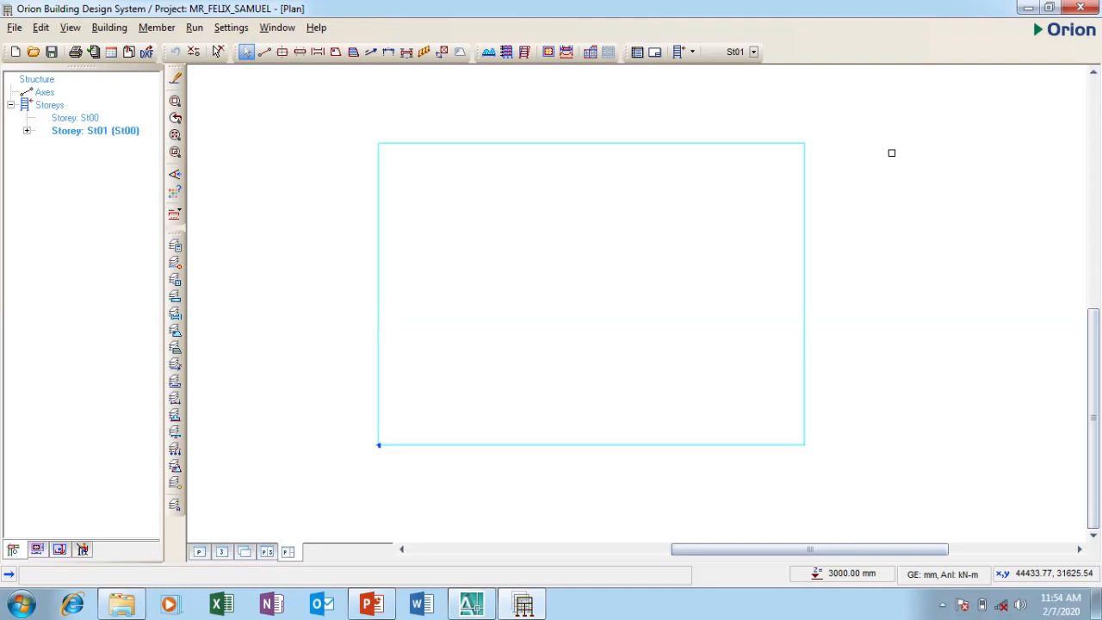
mouse_move(410, 165)
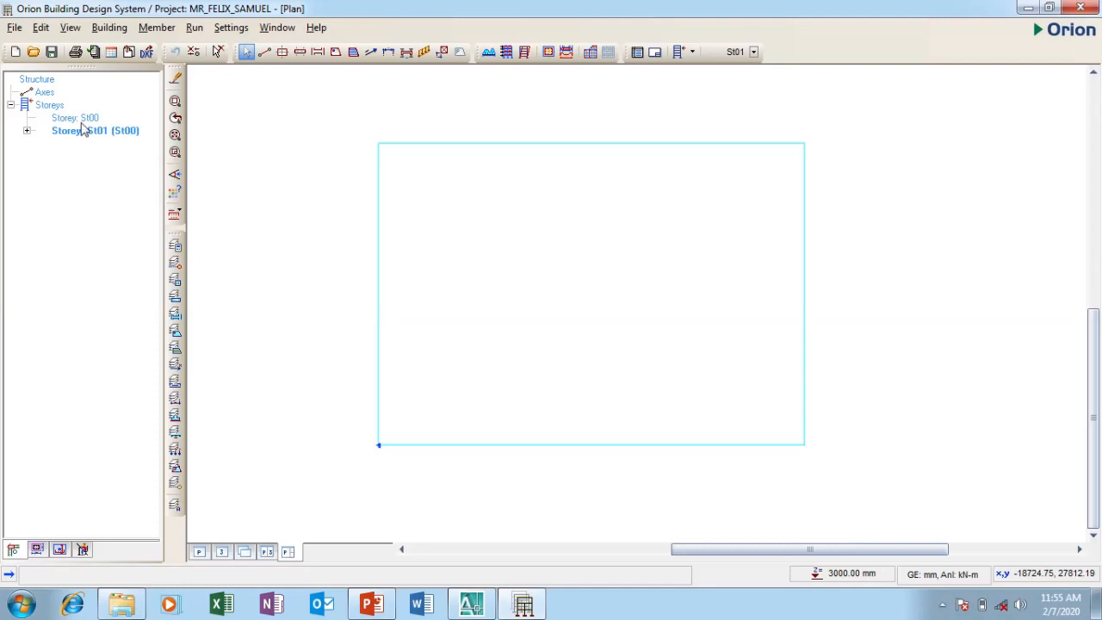
mouse_move(59, 140)
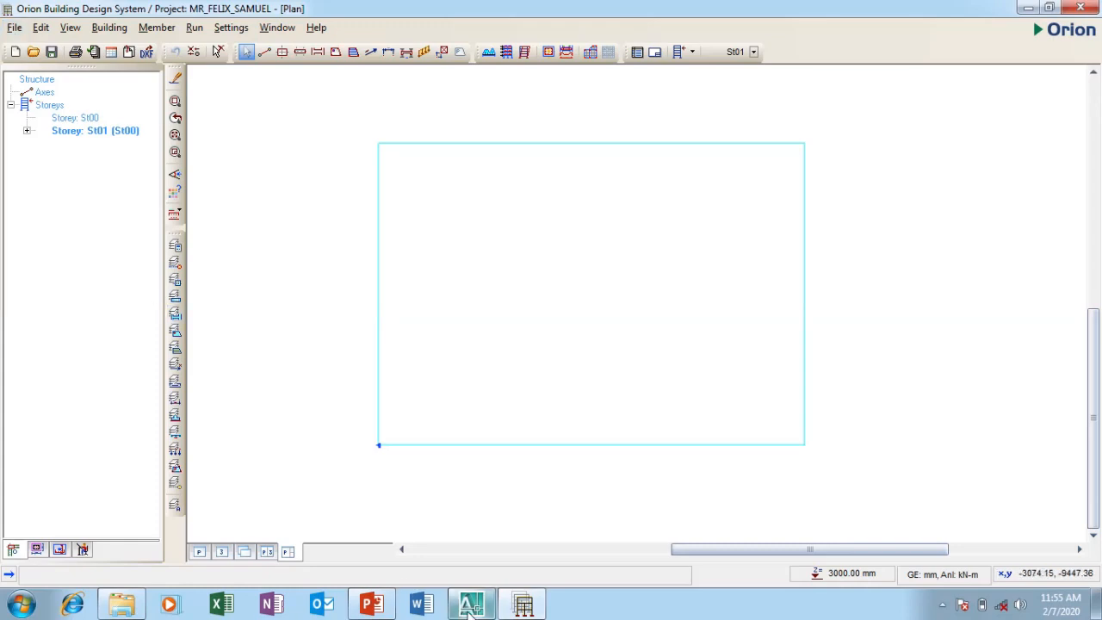
mouse_move(478, 609)
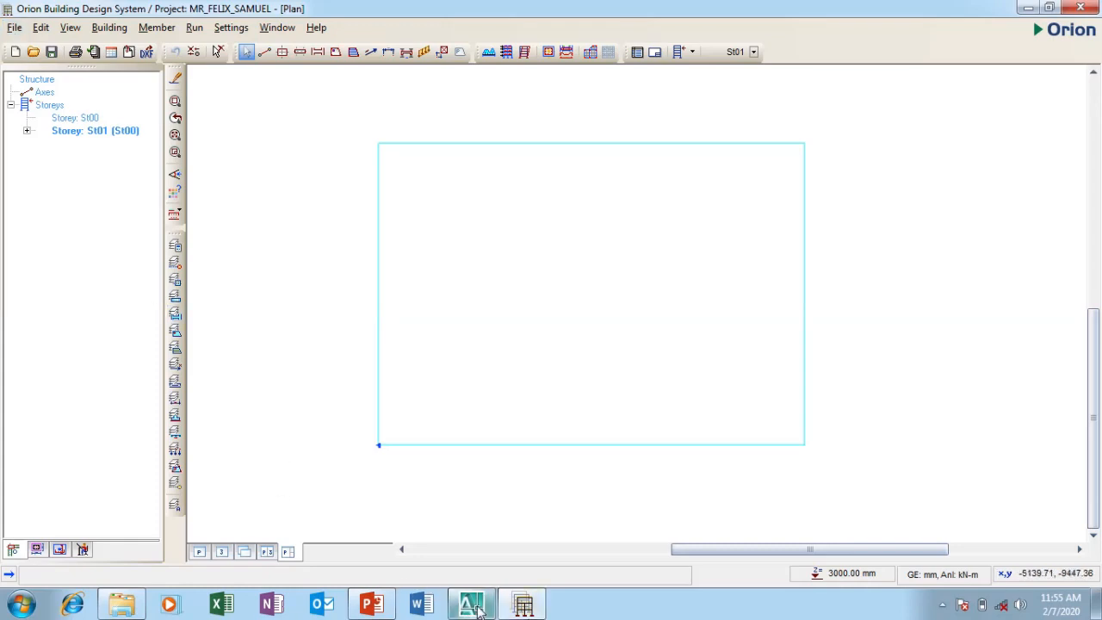
Switch from the empty Orion plan to the AutoCAD floor plan drawing
click(471, 603)
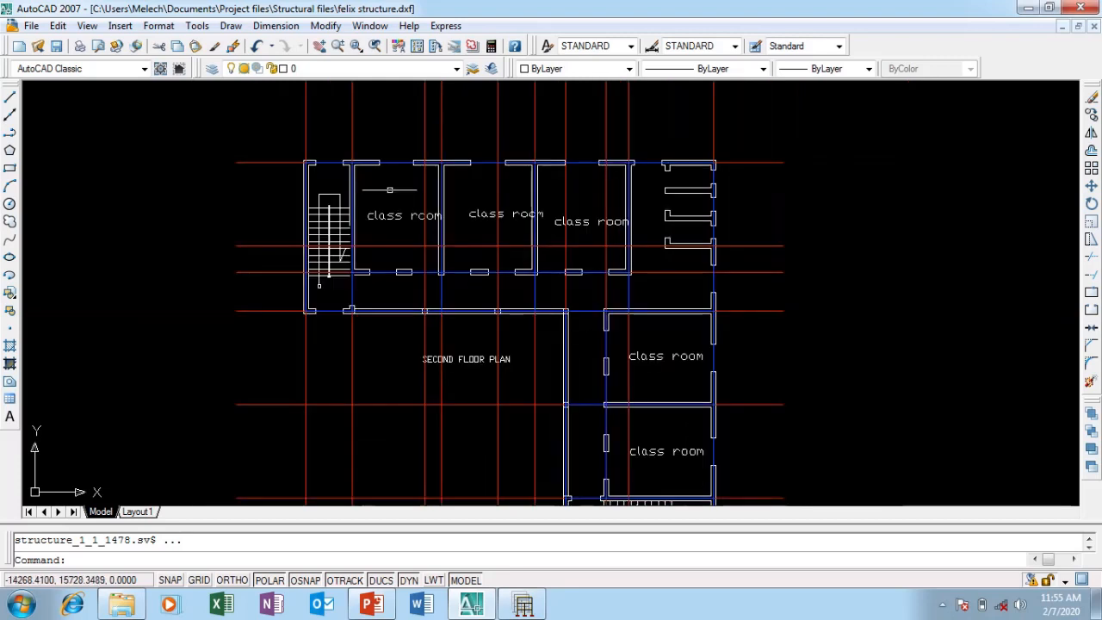
mouse_move(603, 444)
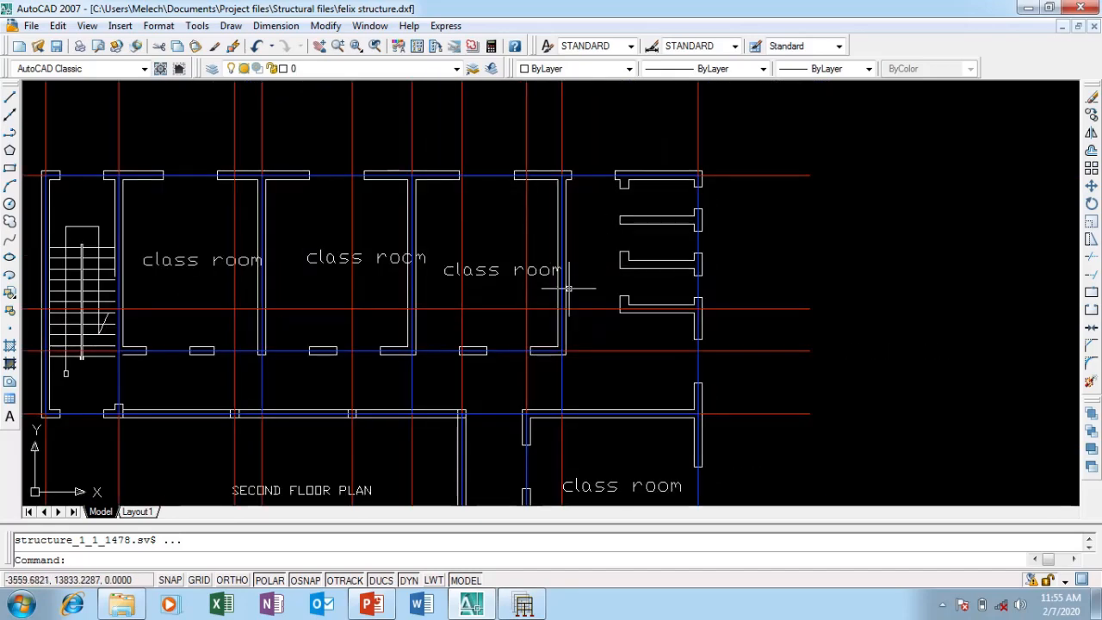
Zoom around the second-floor classroom plan in the structure DXF
scroll(down, 3)
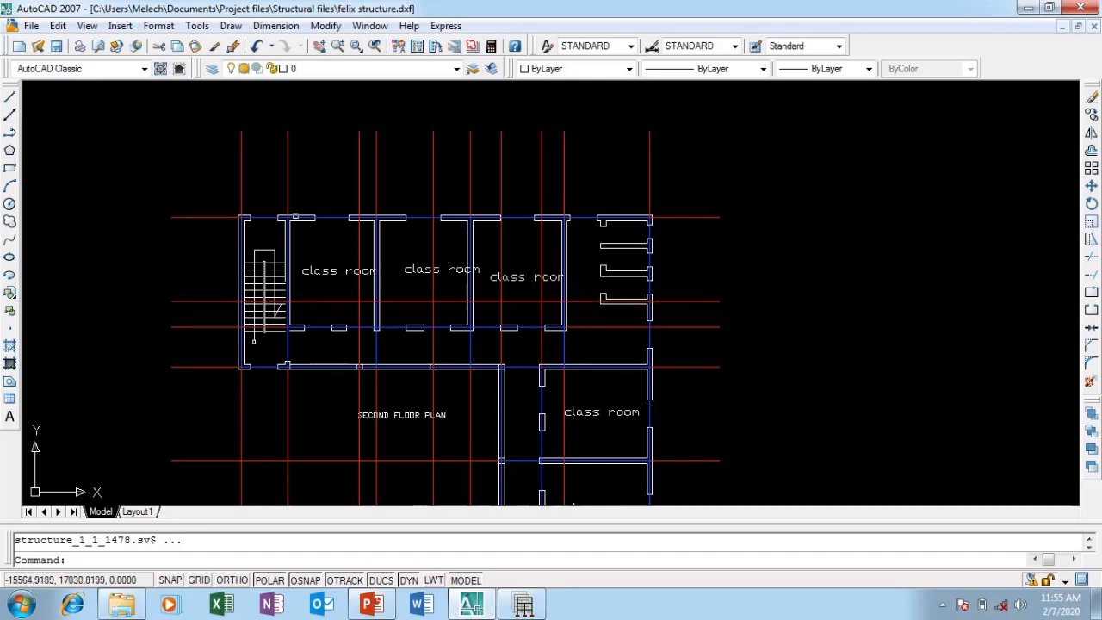
mouse_move(389, 192)
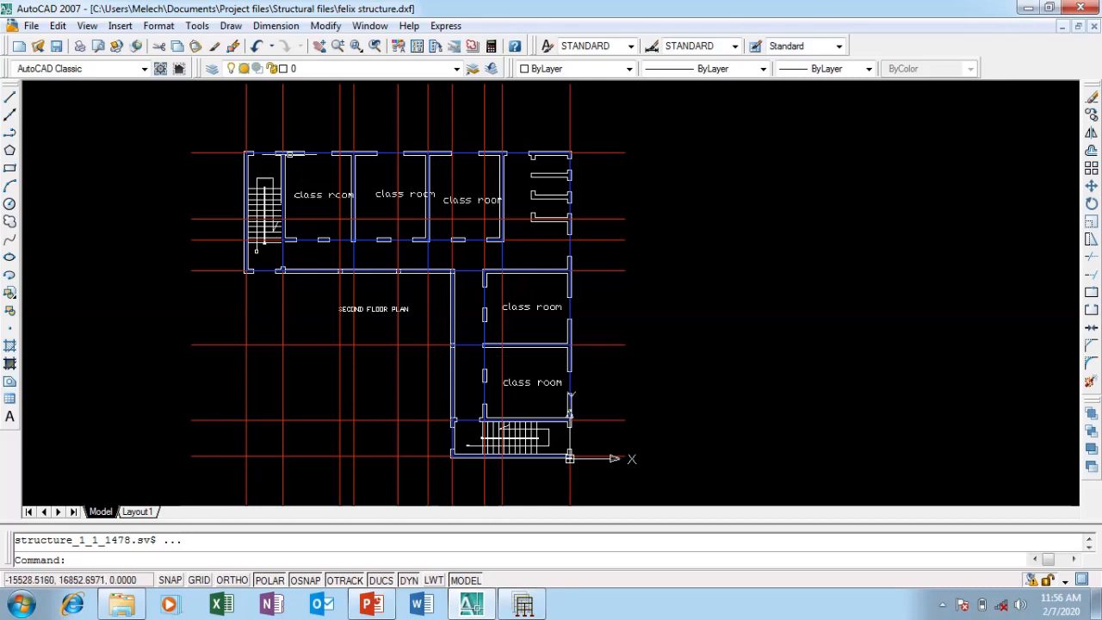
scroll(down, 3)
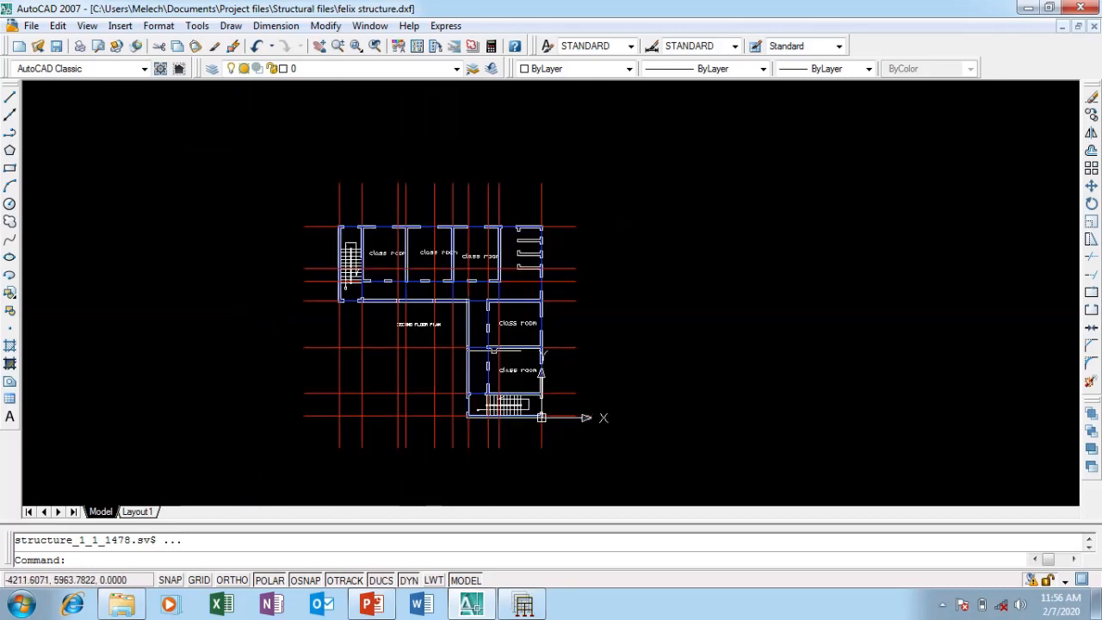
mouse_move(1070, 131)
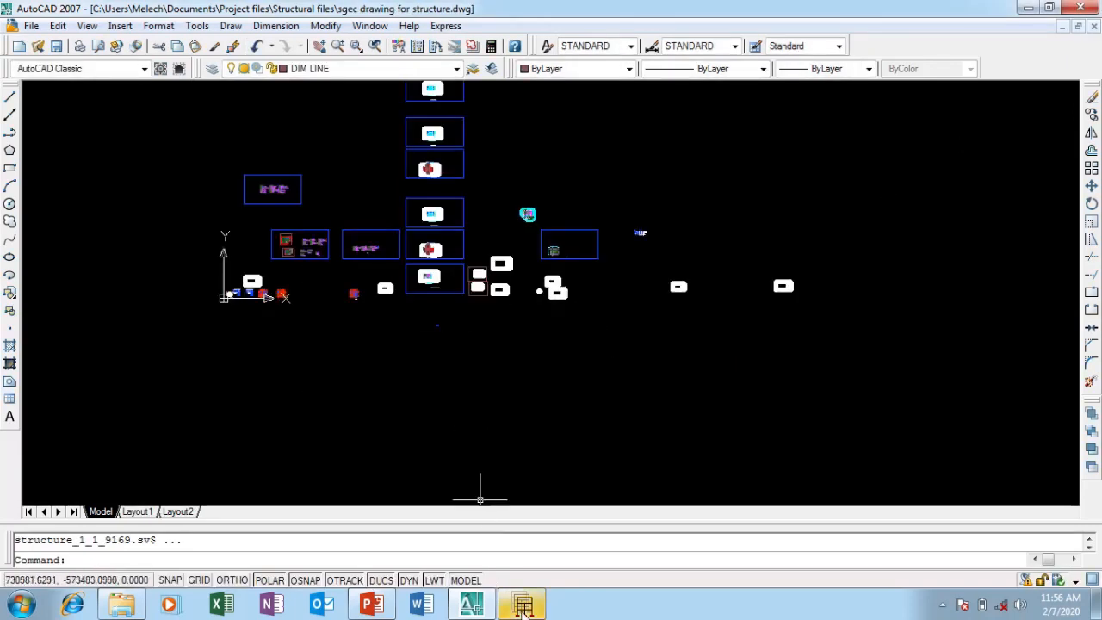
Back in Orion, start an External Reference Drawing import and agree to save the project first
click(522, 603)
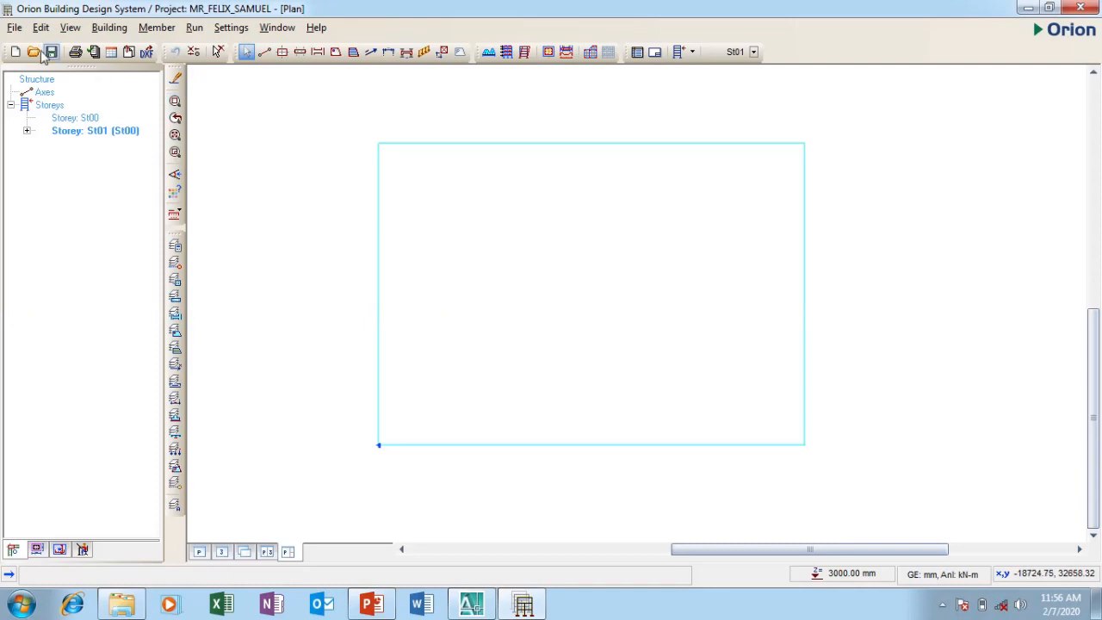
click(14, 27)
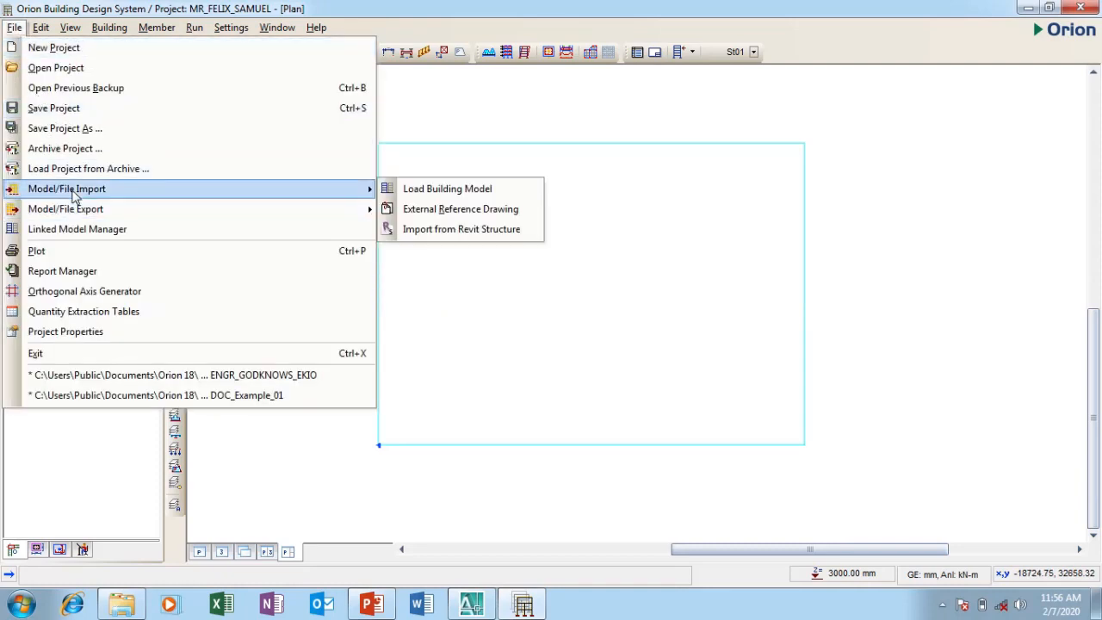
mouse_move(448, 188)
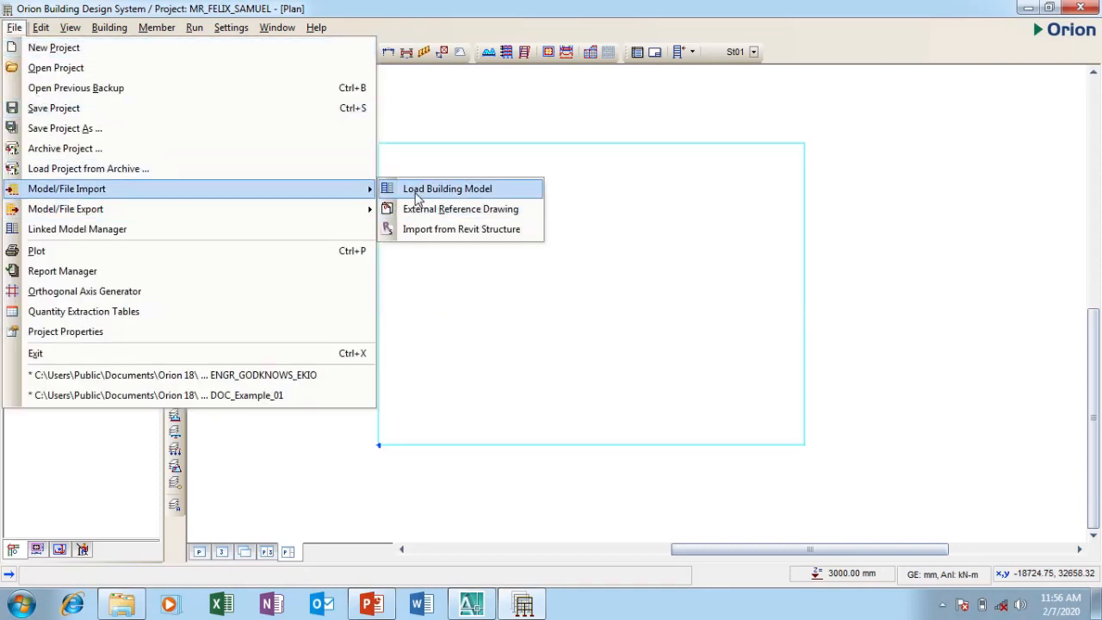
mouse_move(460, 209)
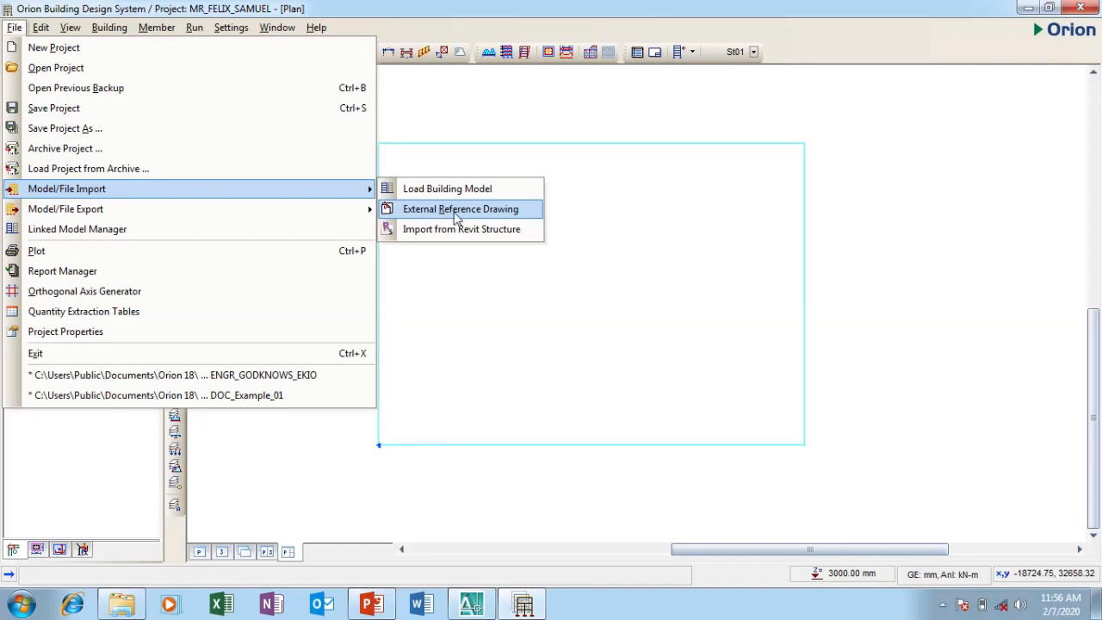
click(461, 208)
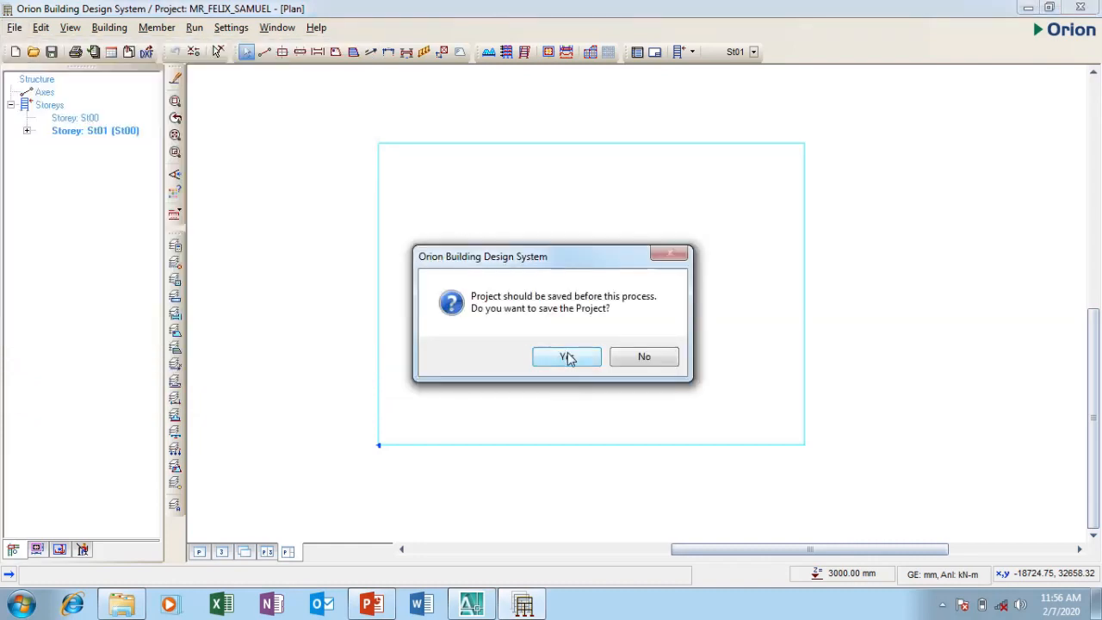
click(566, 356)
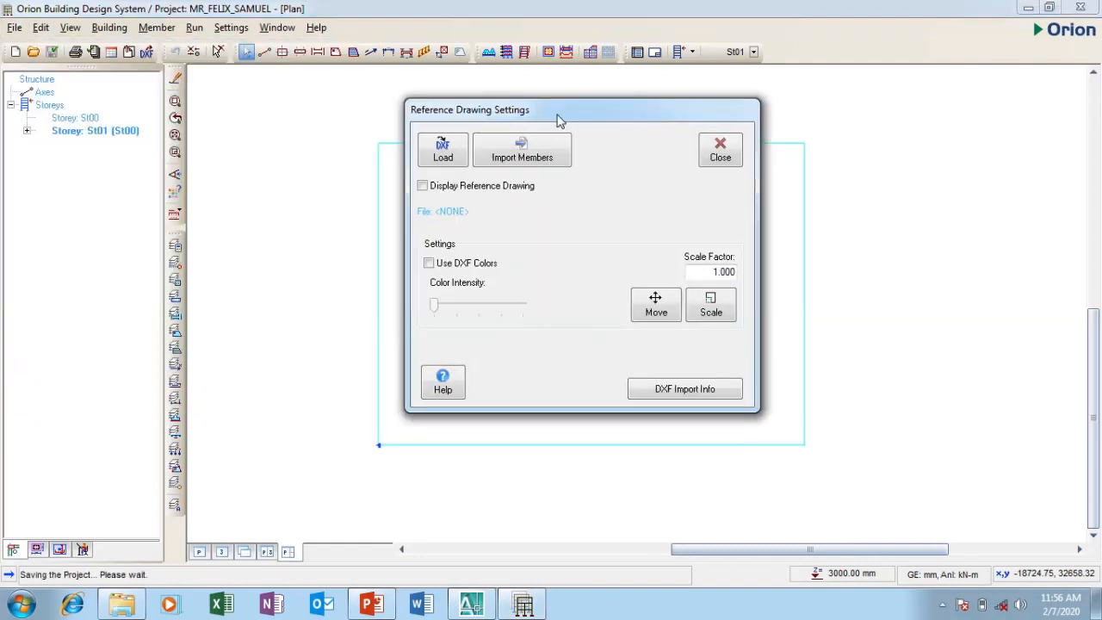
mouse_move(482, 128)
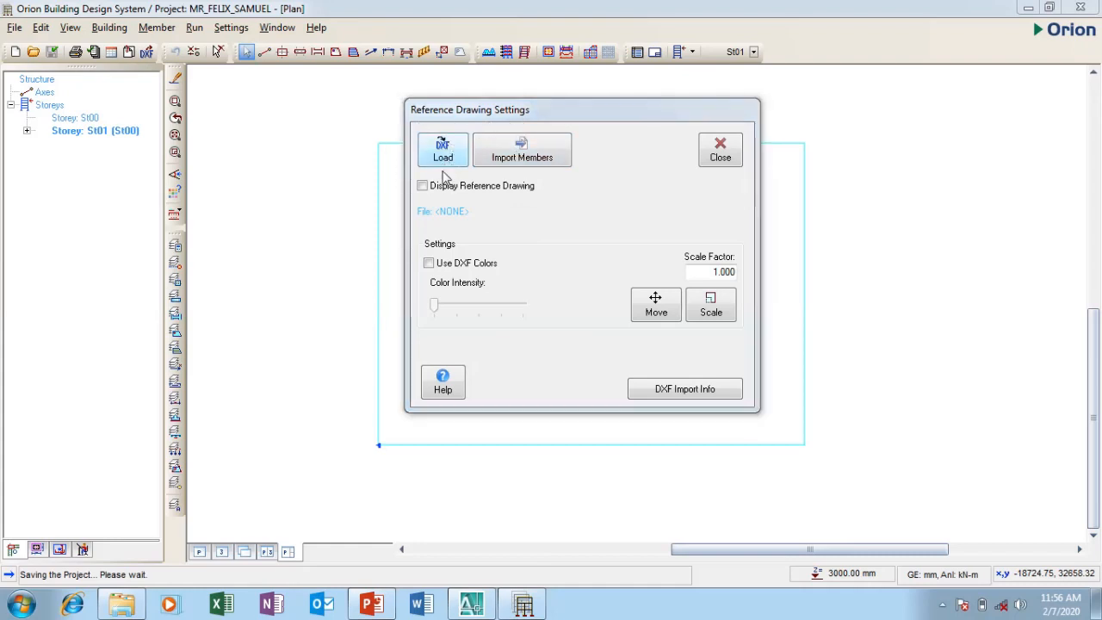
Load the felix structure DXF file as the reference drawing with millimetre units
click(443, 150)
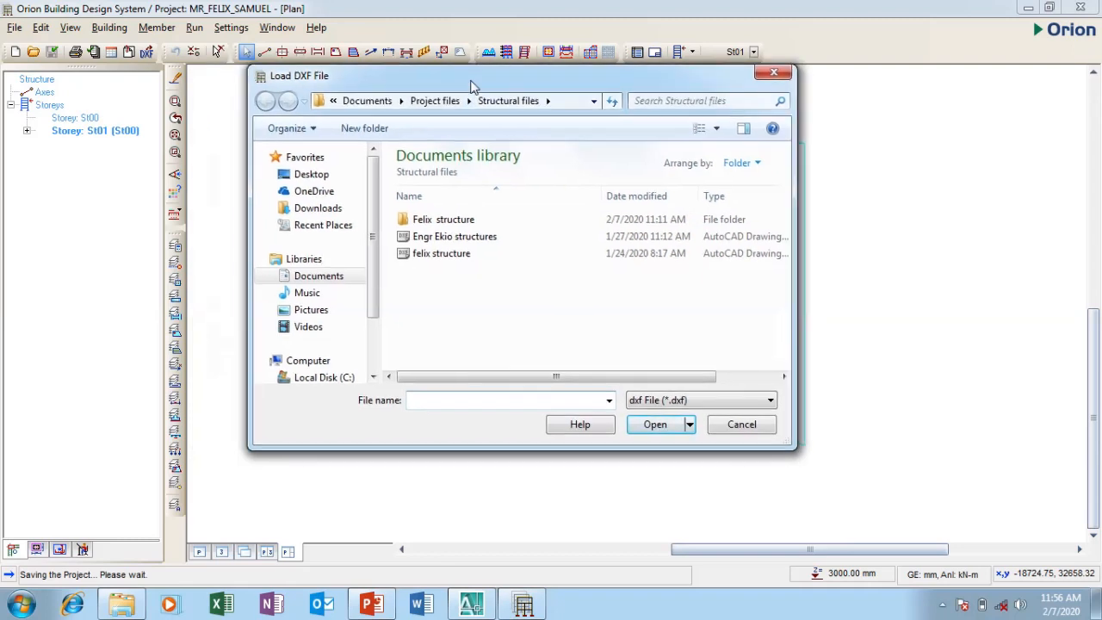
mouse_move(448, 272)
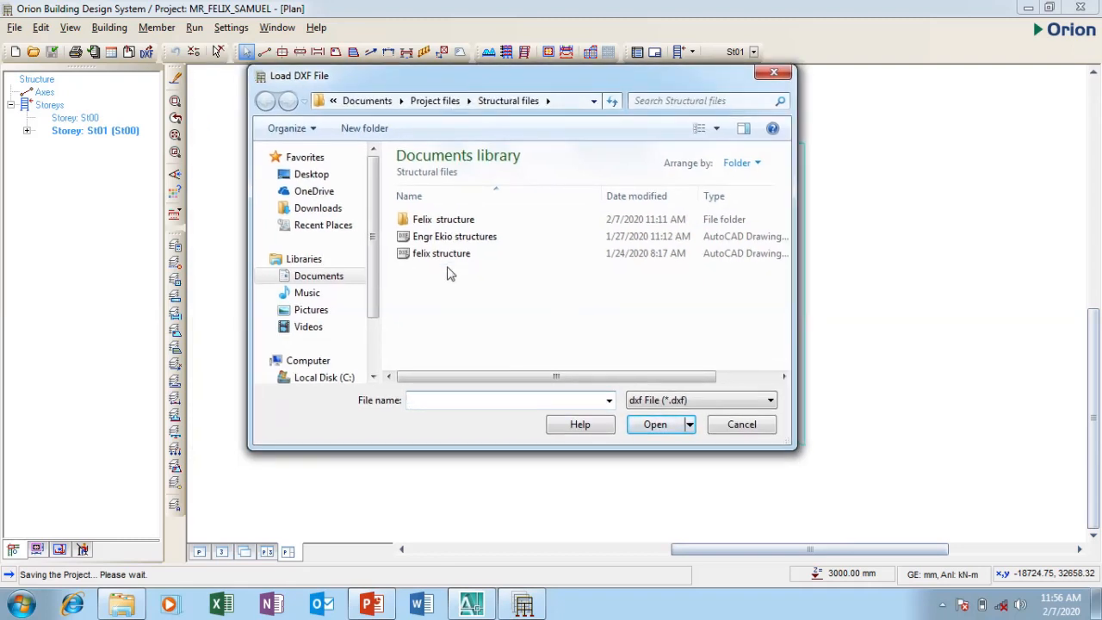
click(440, 253)
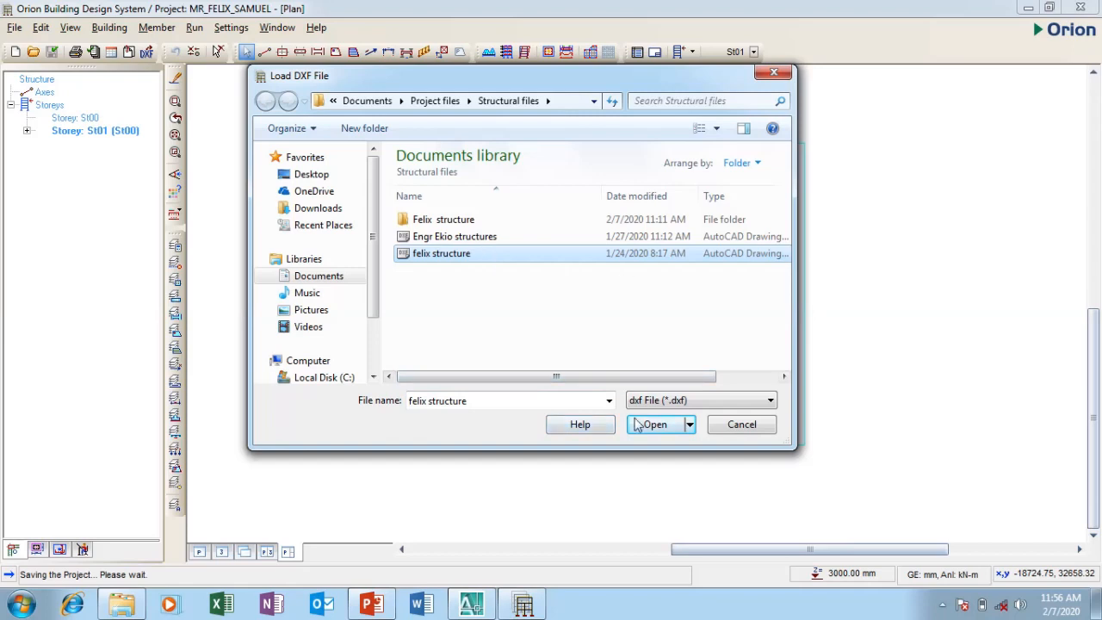
click(654, 424)
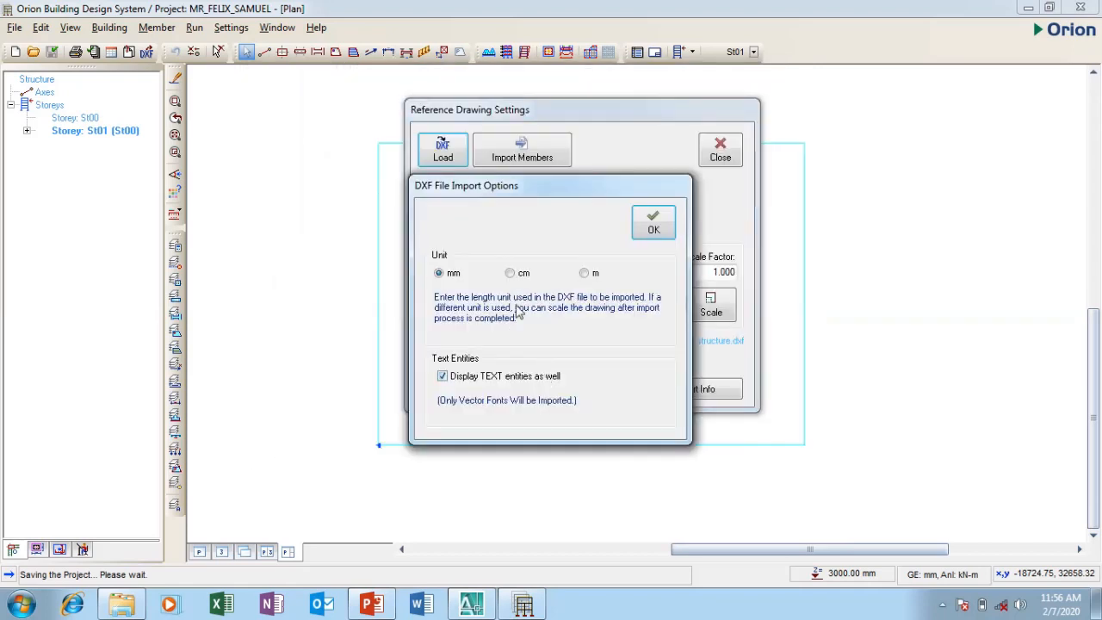
mouse_move(458, 300)
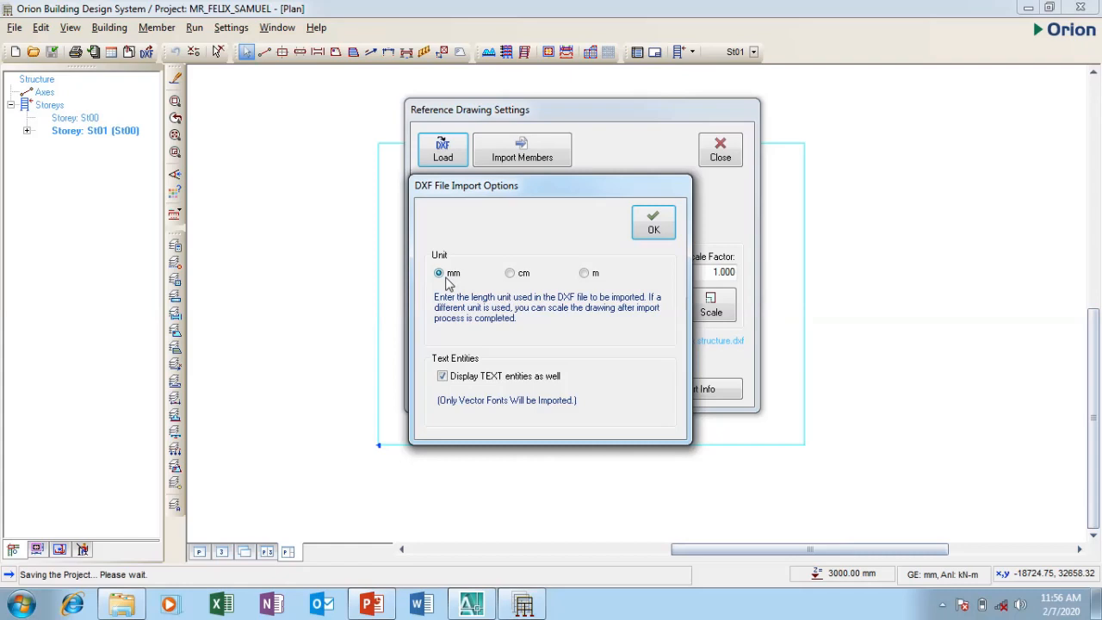
click(653, 223)
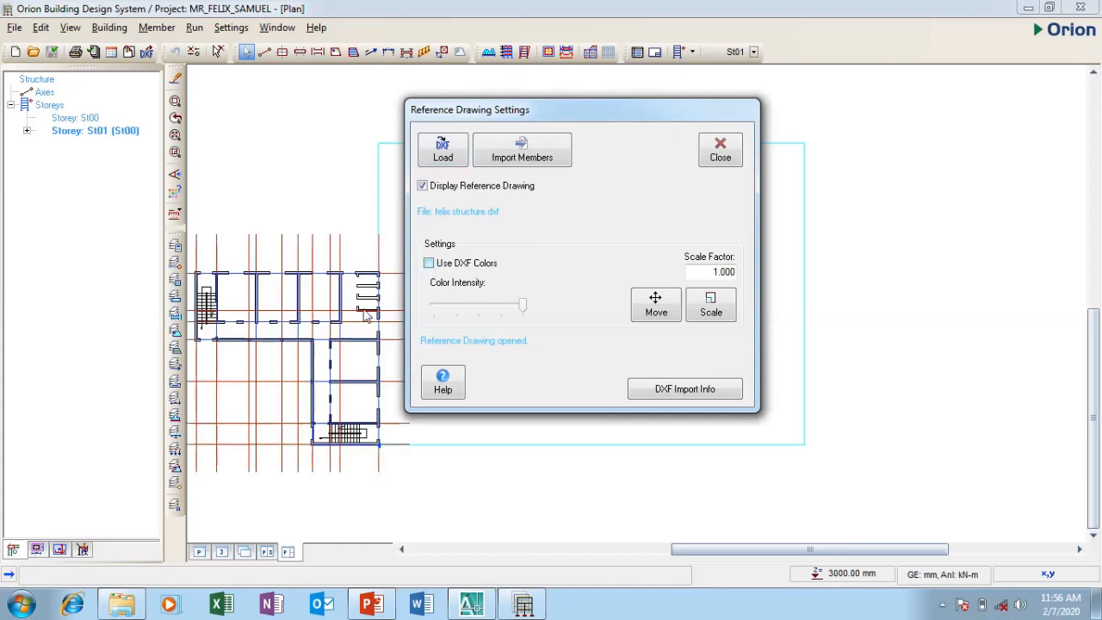
Enable Use DXF Colors, preview faded colour intensity, then restore it to maximum
click(428, 262)
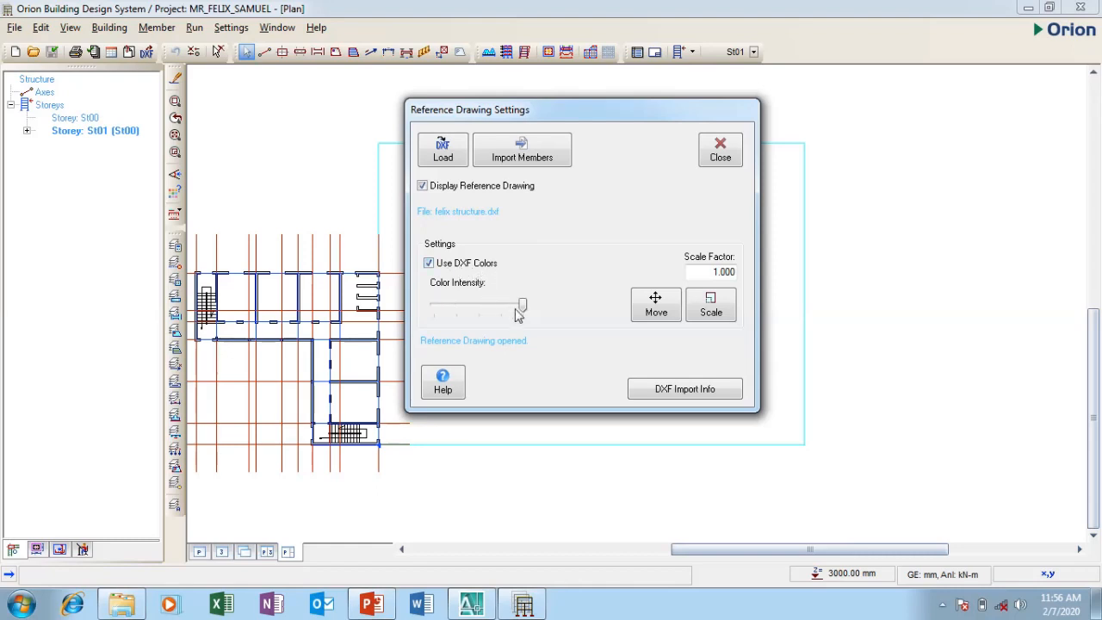
drag(523, 306, 479, 307)
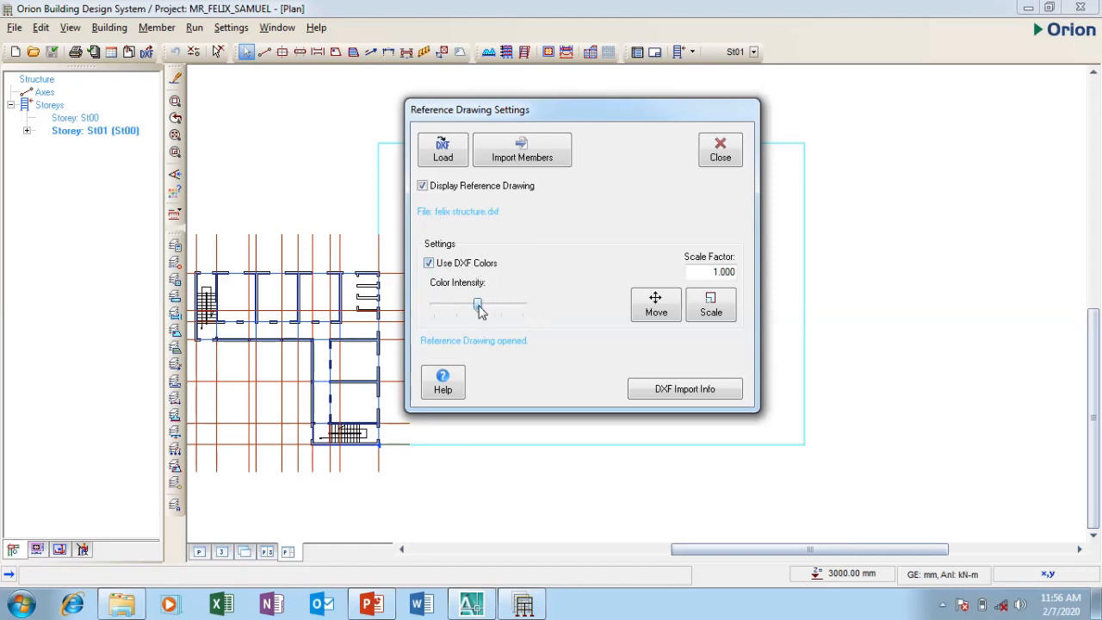
drag(478, 305, 456, 305)
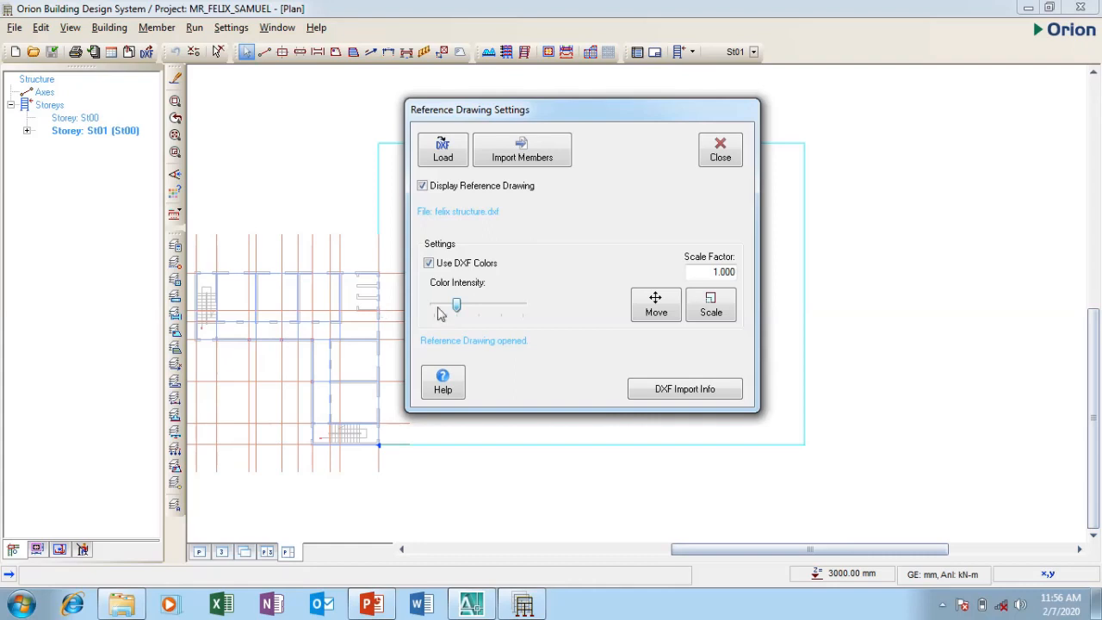
drag(456, 303, 447, 303)
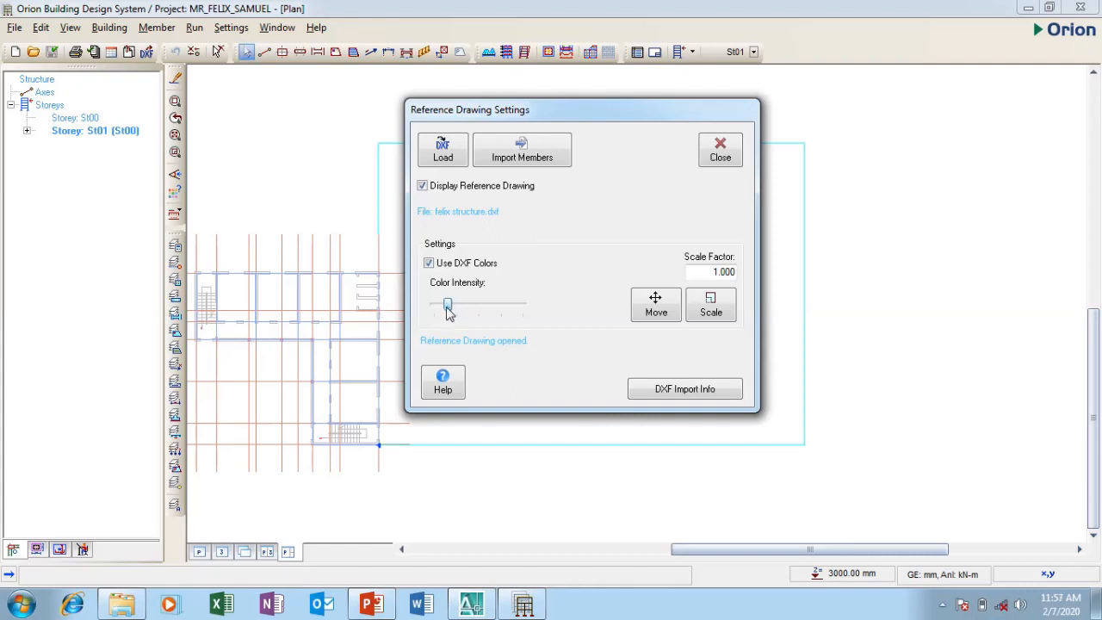
drag(447, 306, 523, 306)
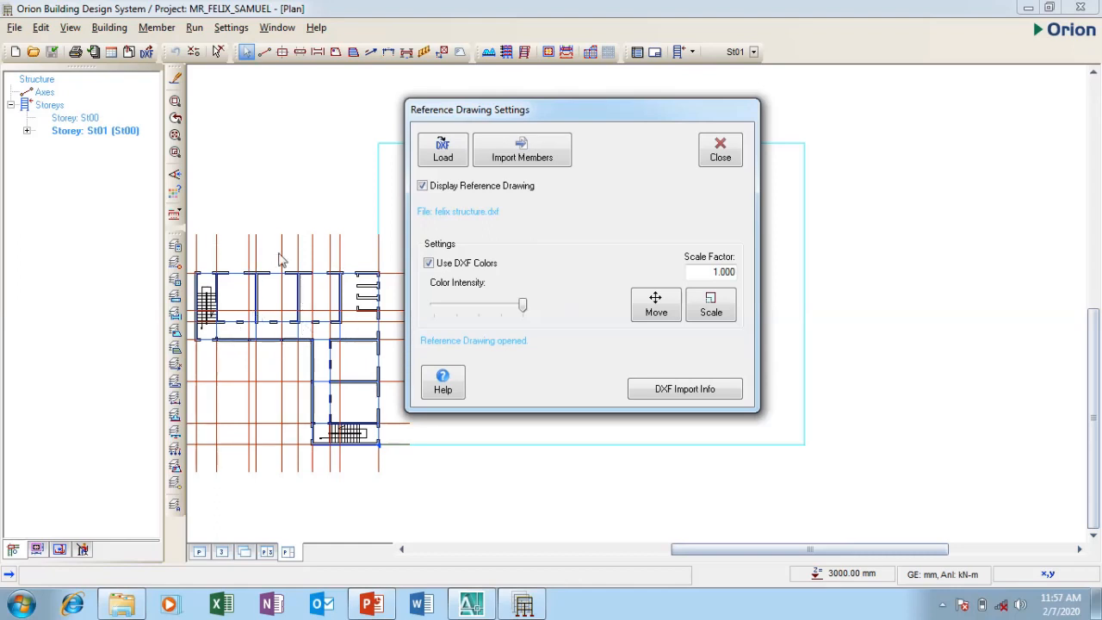
mouse_move(293, 352)
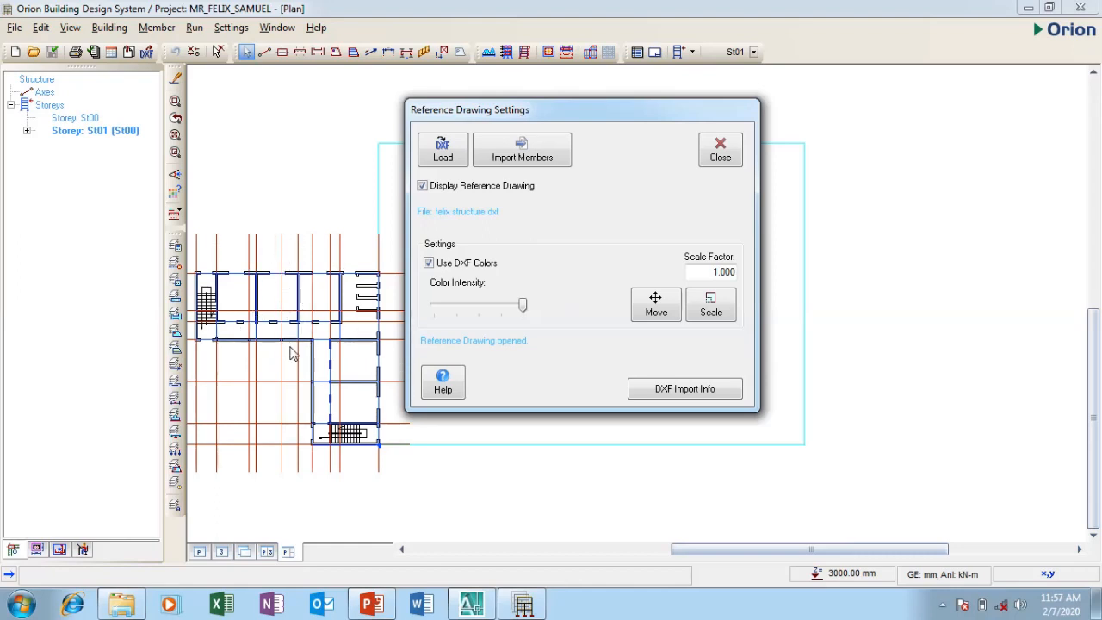
mouse_move(255, 310)
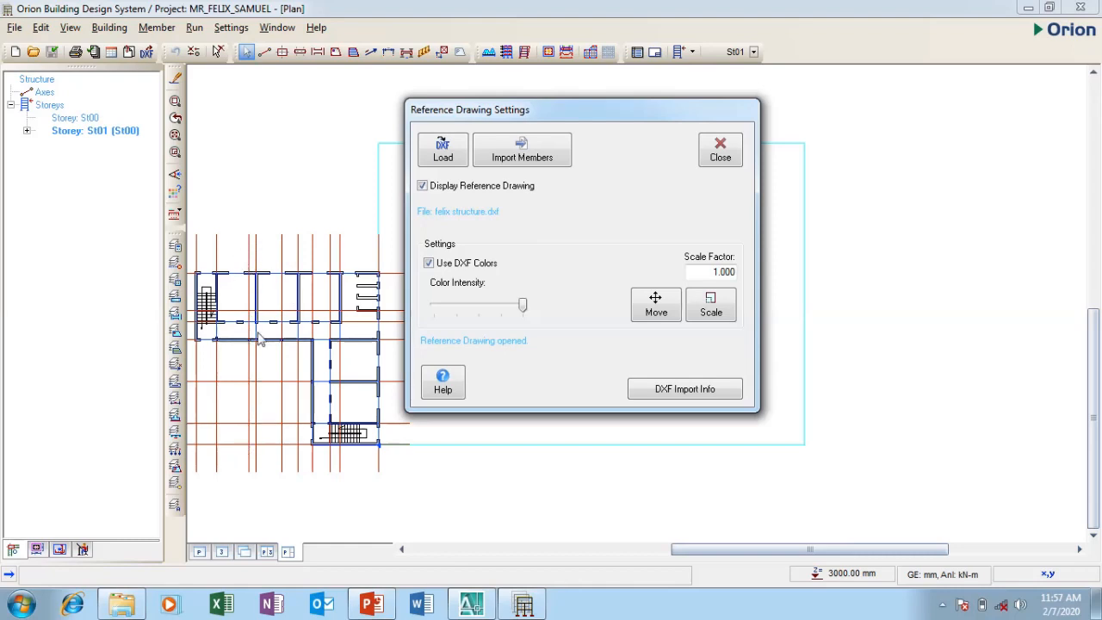
mouse_move(291, 313)
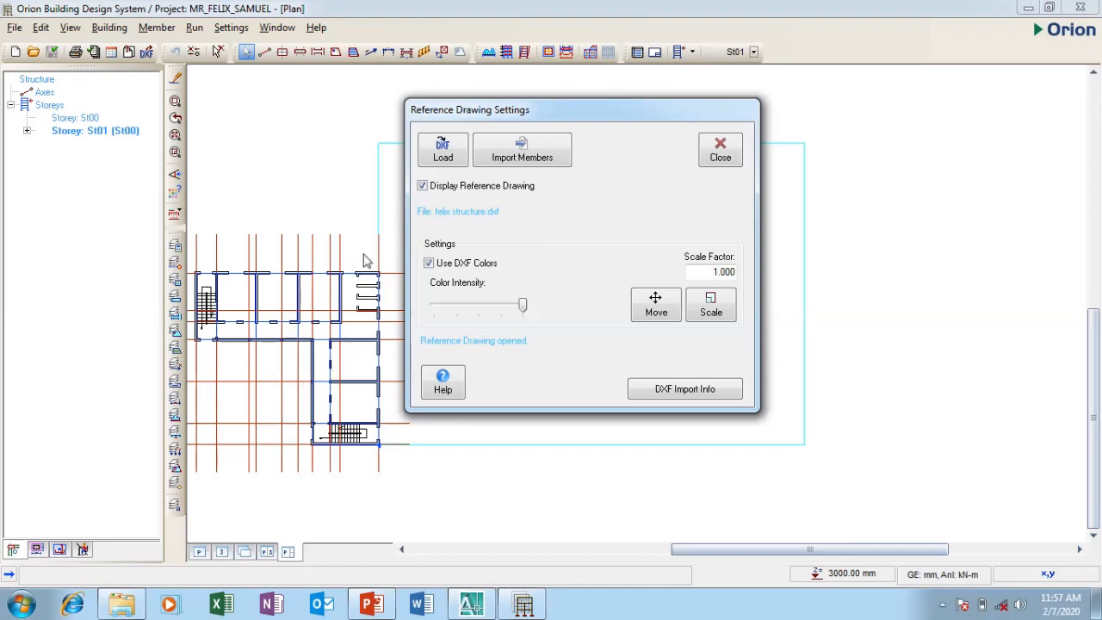
mouse_move(430, 330)
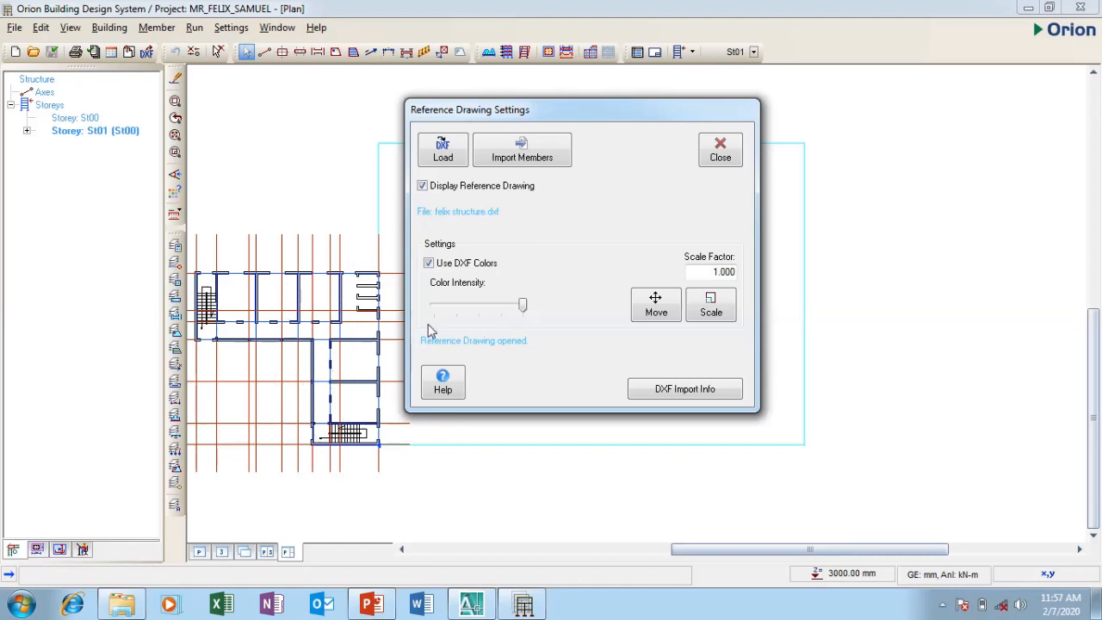
mouse_move(266, 267)
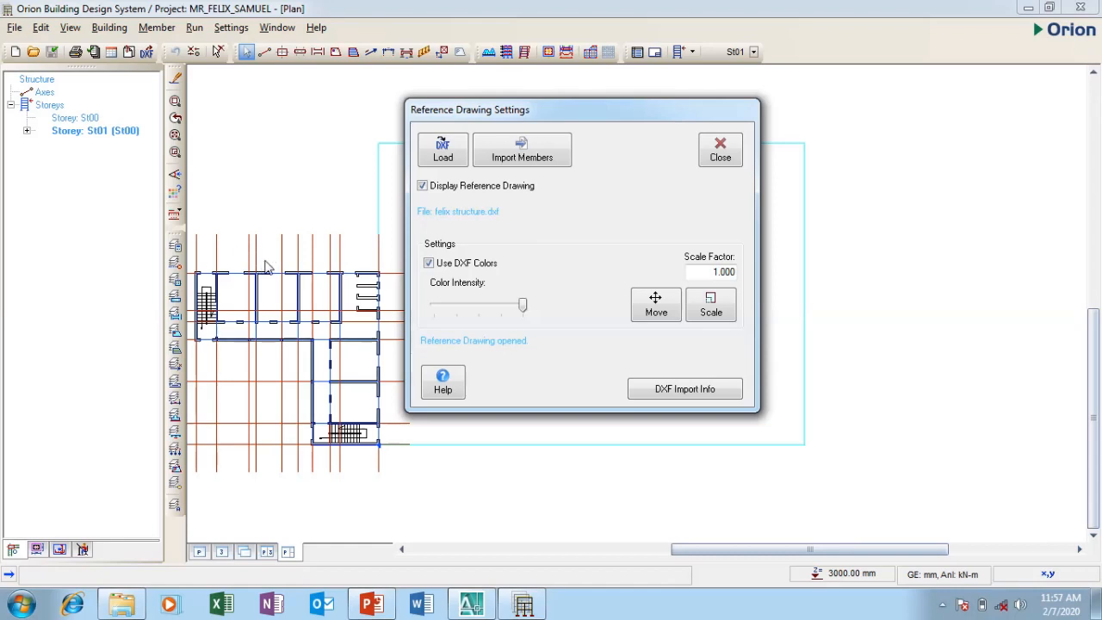
mouse_move(386, 306)
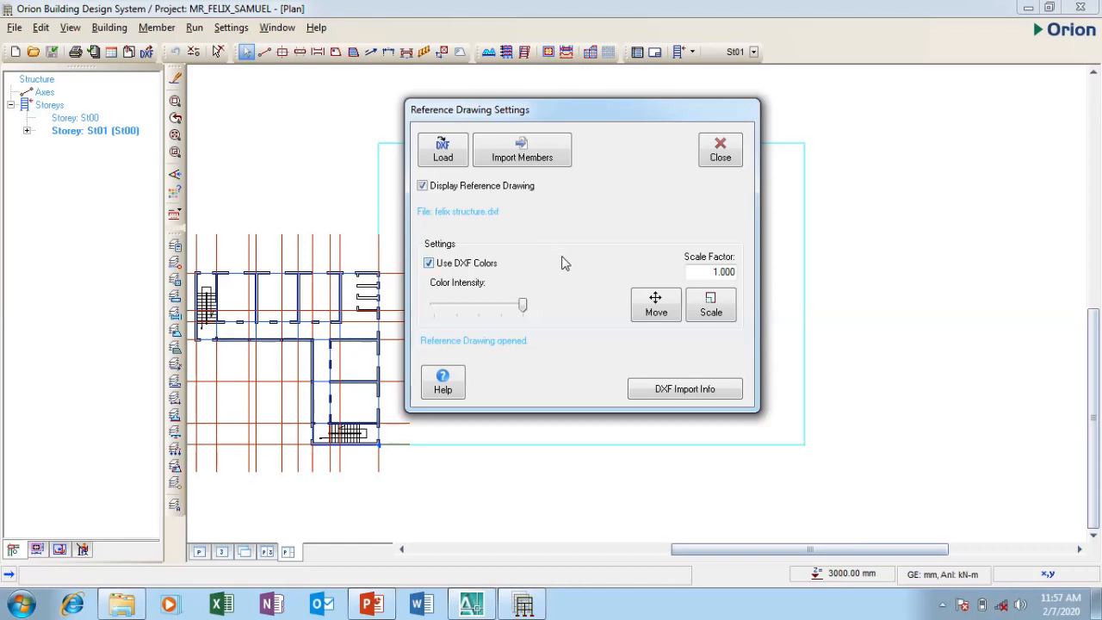
mouse_move(604, 269)
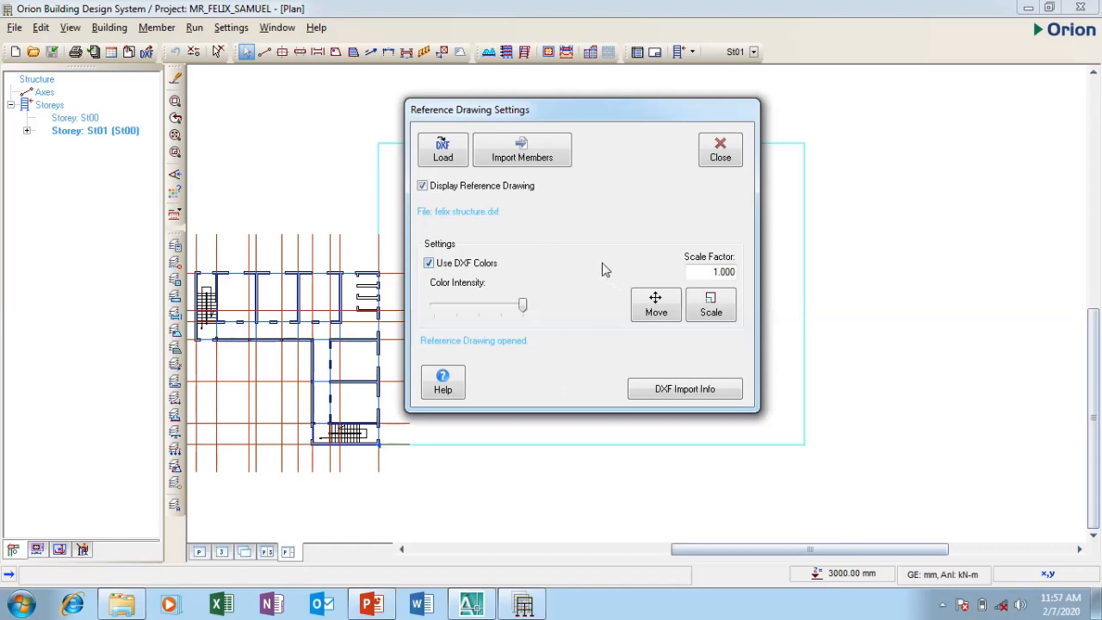
mouse_move(586, 117)
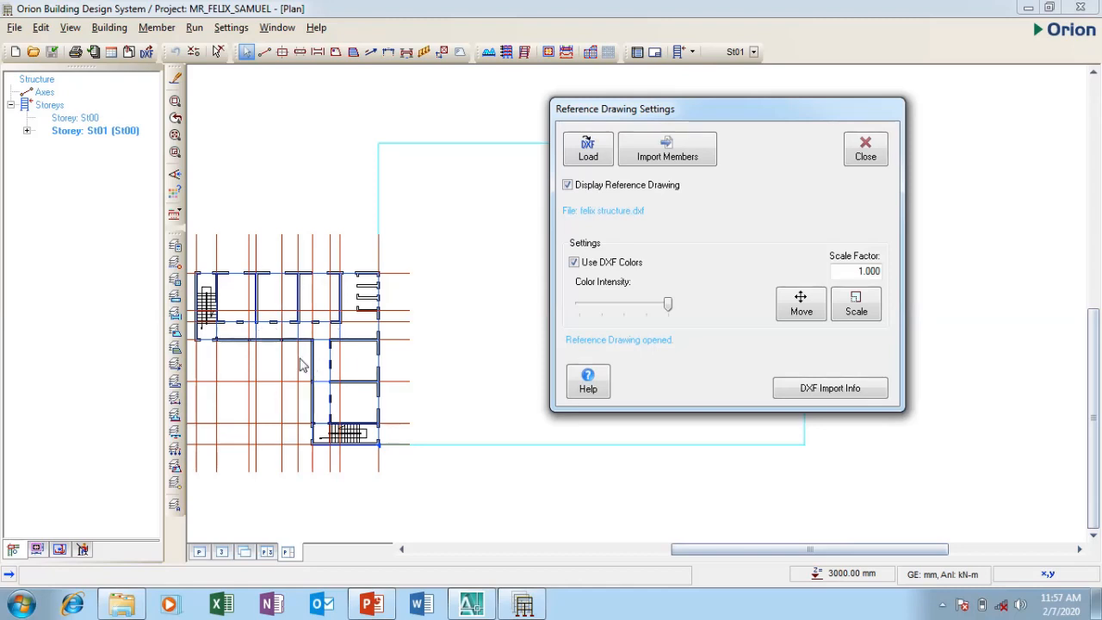
mouse_move(456, 318)
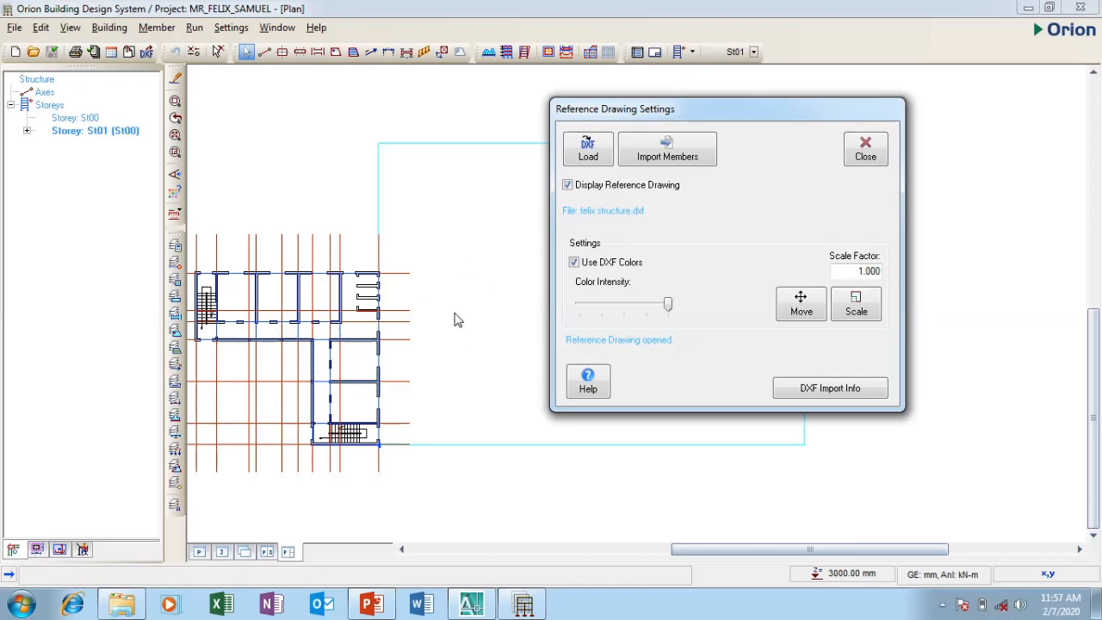
mouse_move(278, 303)
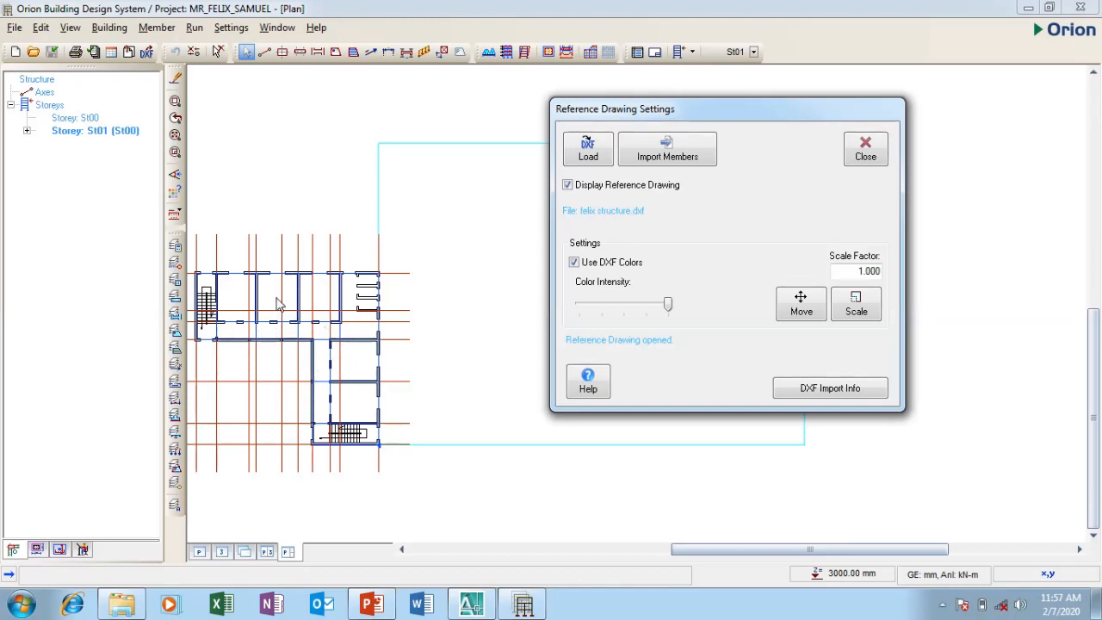
mouse_move(338, 227)
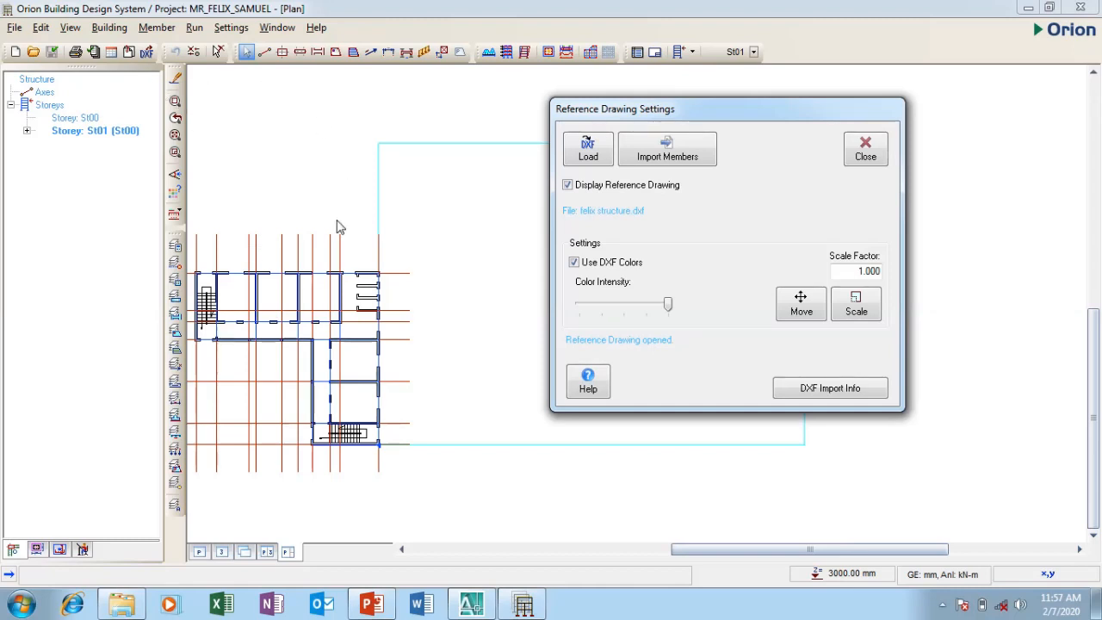
mouse_move(342, 234)
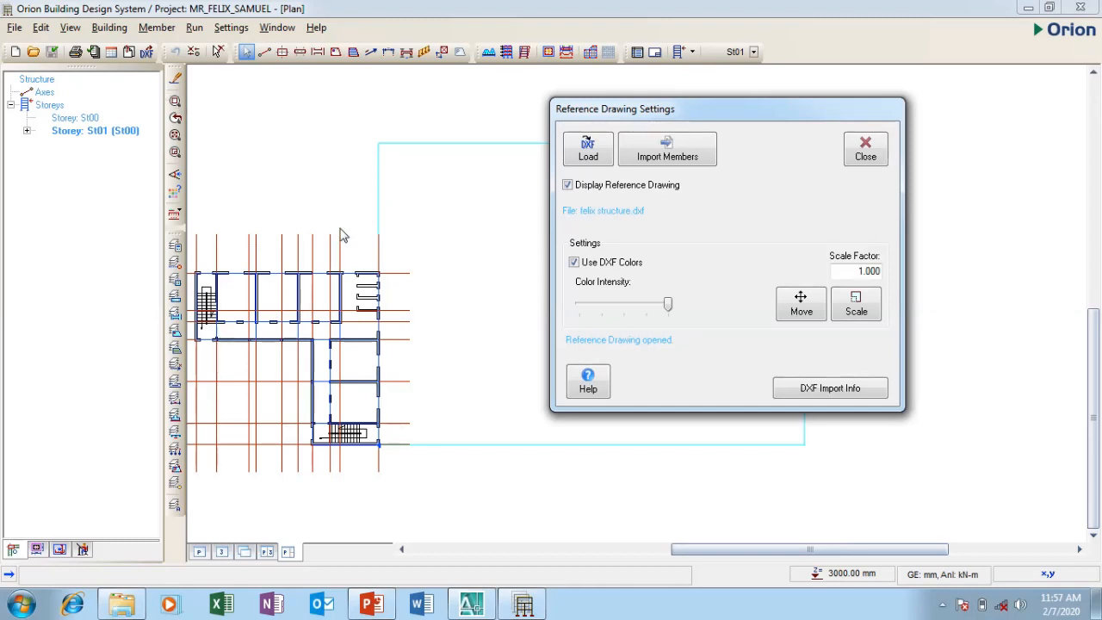
mouse_move(733, 300)
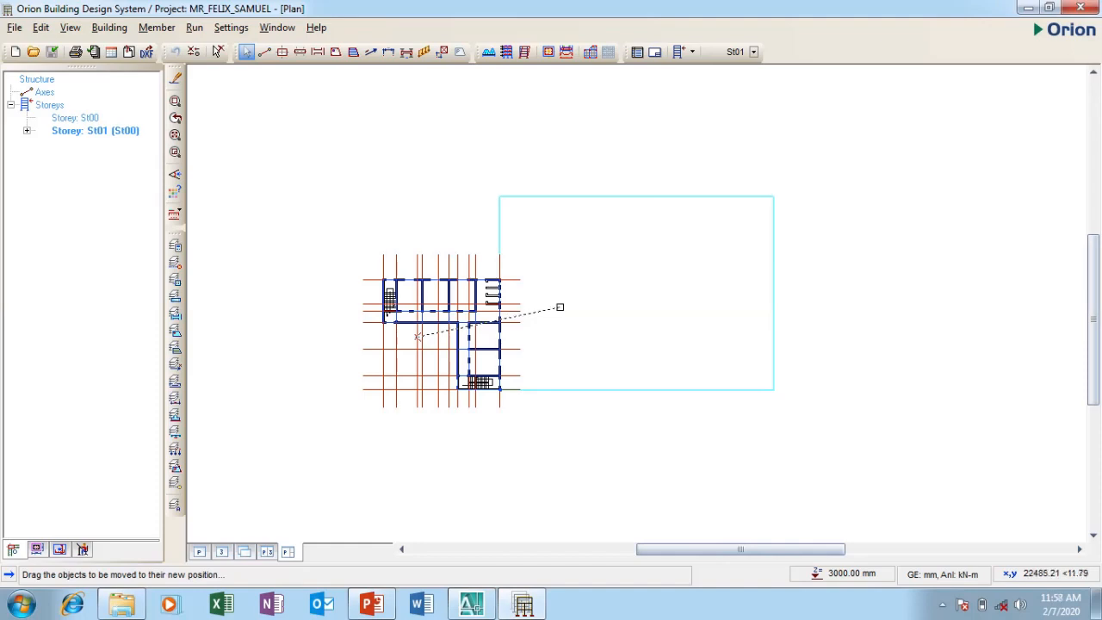
mouse_move(575, 302)
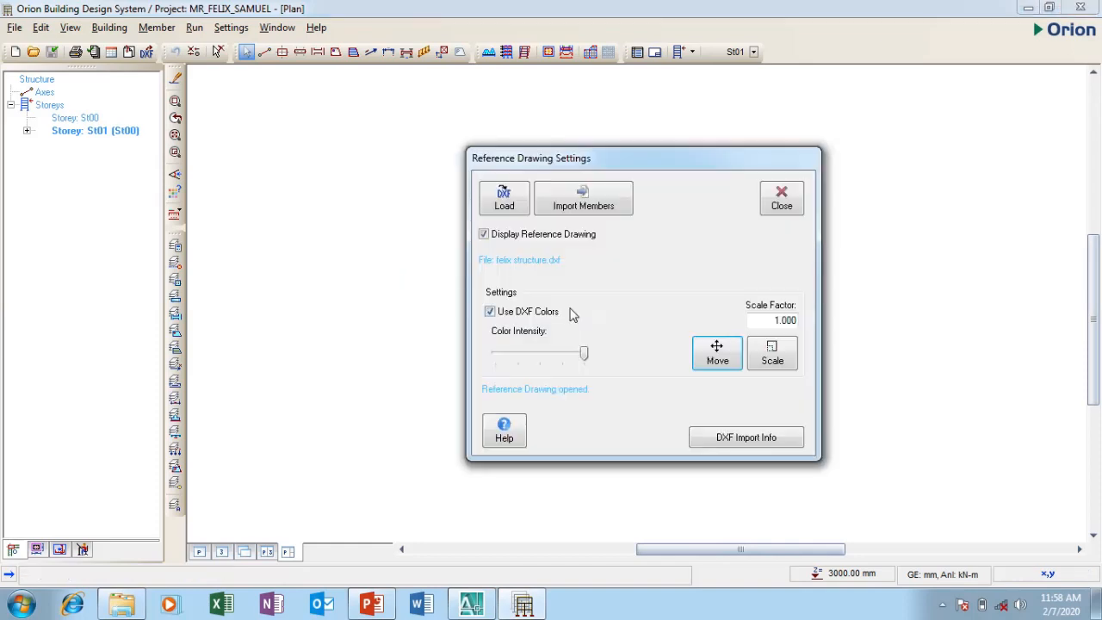
mouse_move(716, 353)
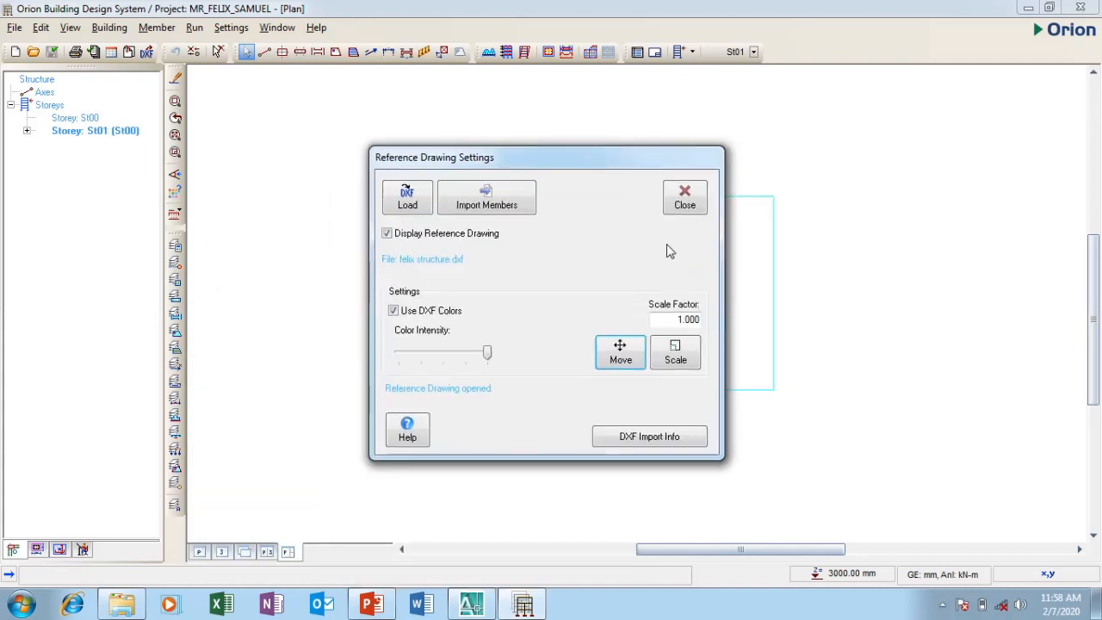
Close the Reference Drawing Settings with the plan placed inside the sheet outline
click(685, 196)
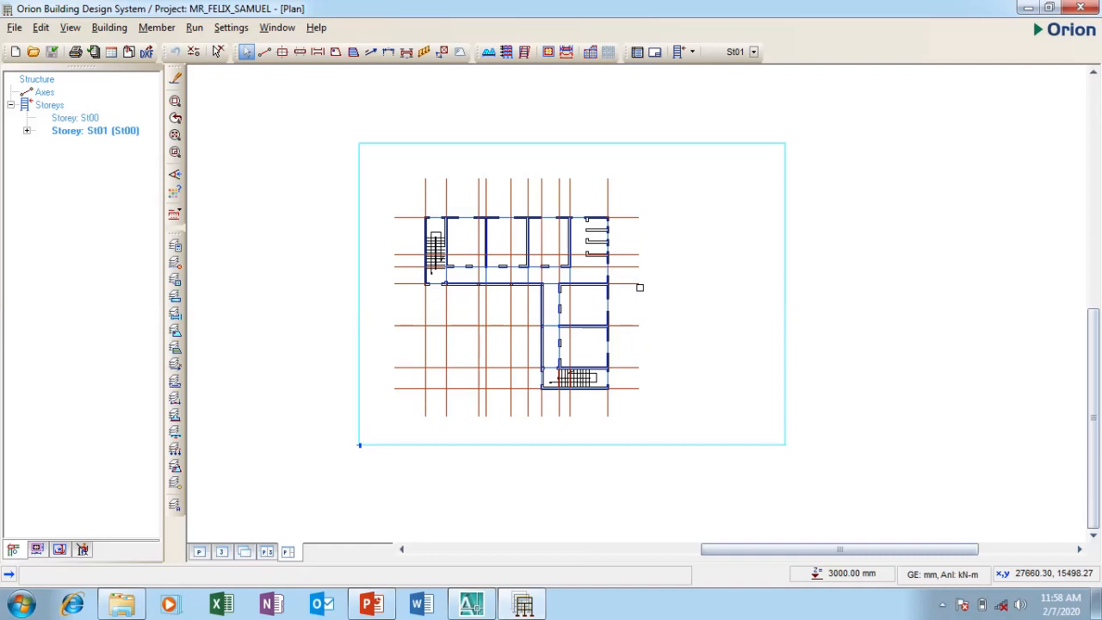
mouse_move(633, 291)
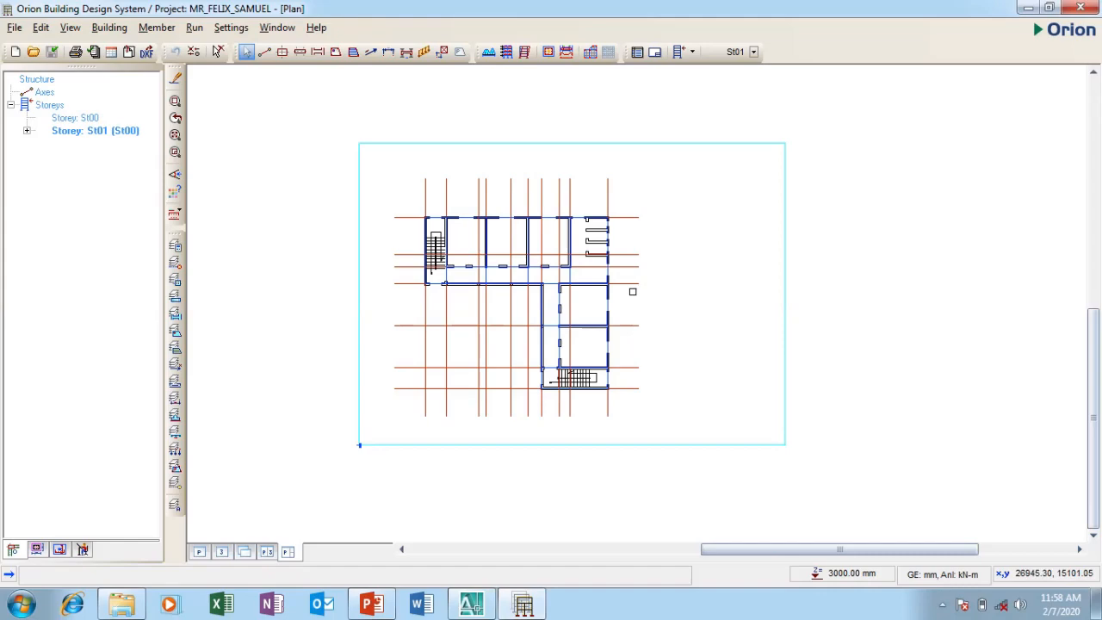